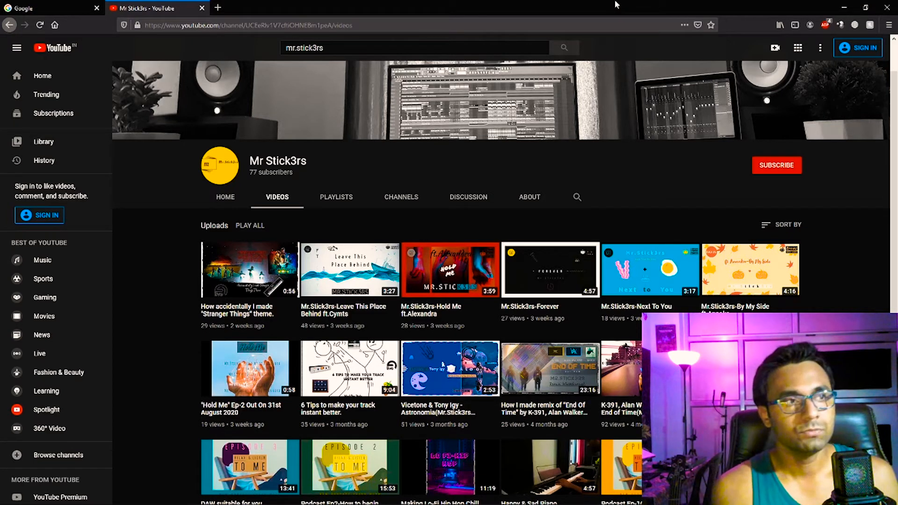
mouse_move(527, 5)
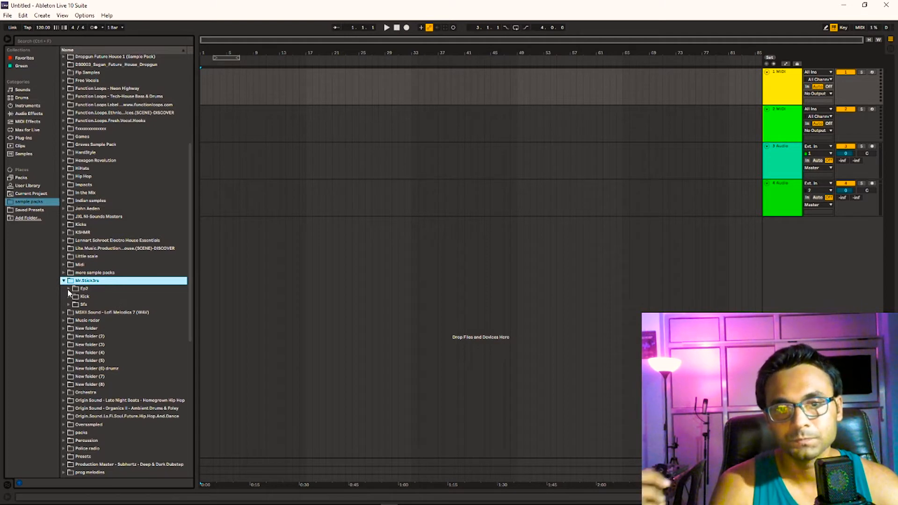
- Expand Ep2, collapse Next To You Samples, and open Hold me samples E Minor 135 bpm
click(68, 288)
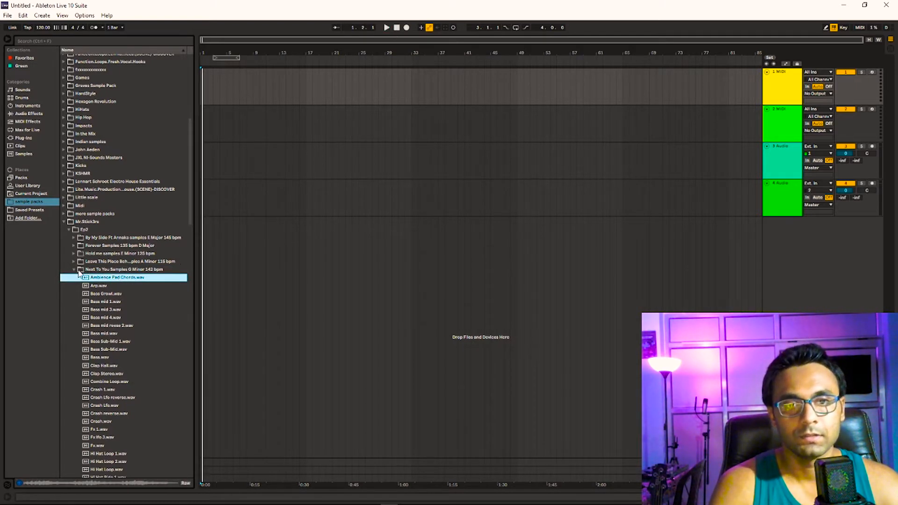
click(73, 269)
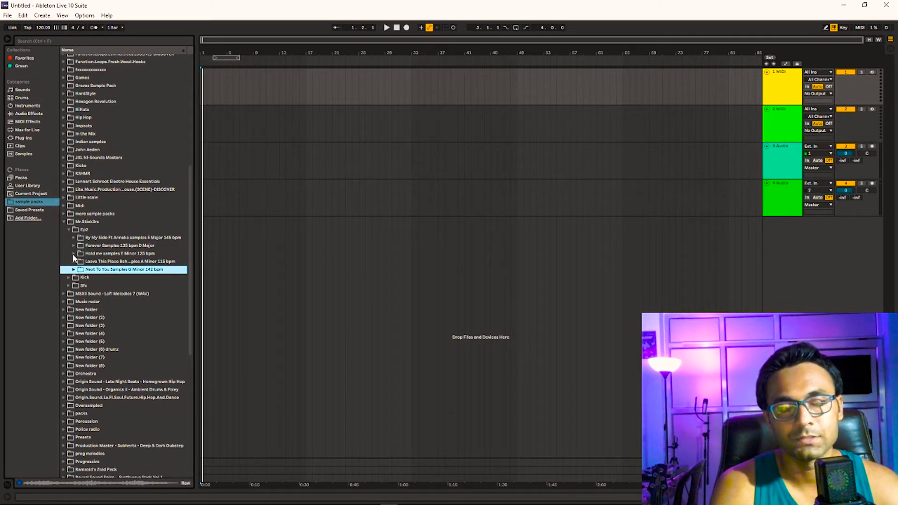
click(74, 254)
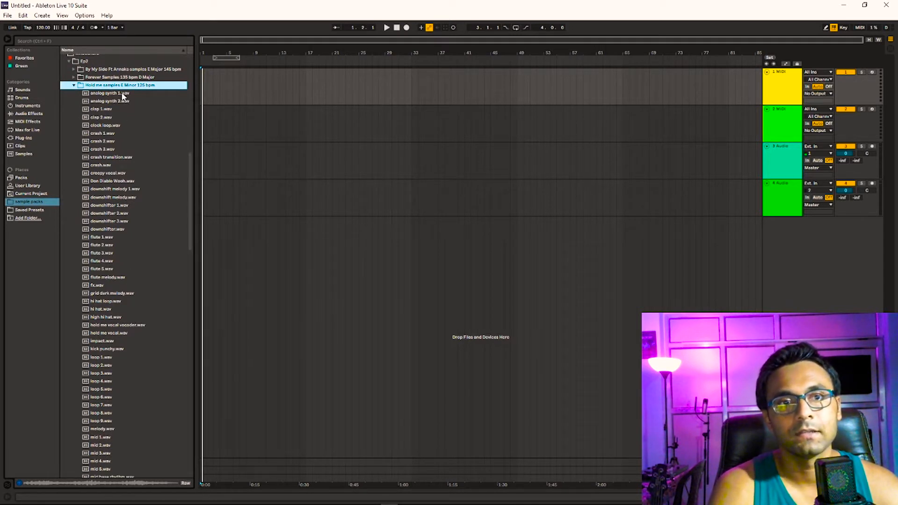
- Preview a sample, drag it onto track 1, and briefly play then stop the set
click(109, 93)
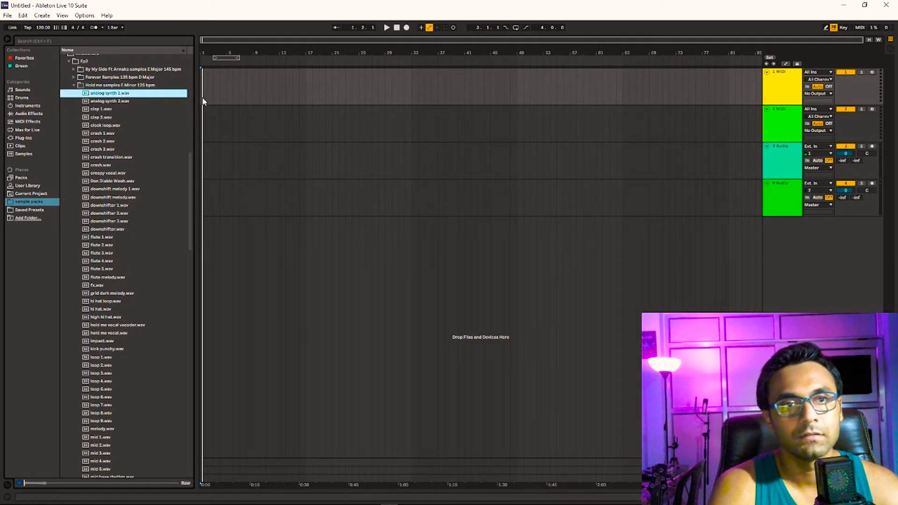
drag(110, 92, 258, 86)
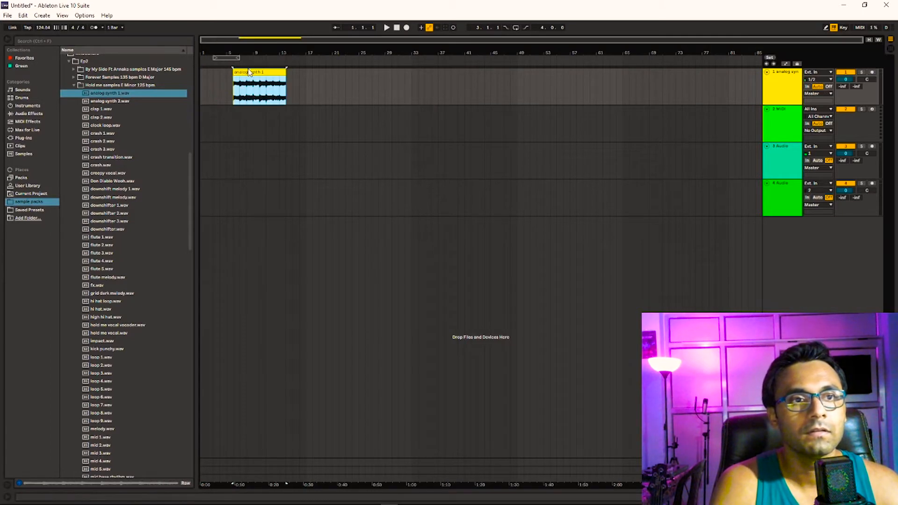
click(387, 28)
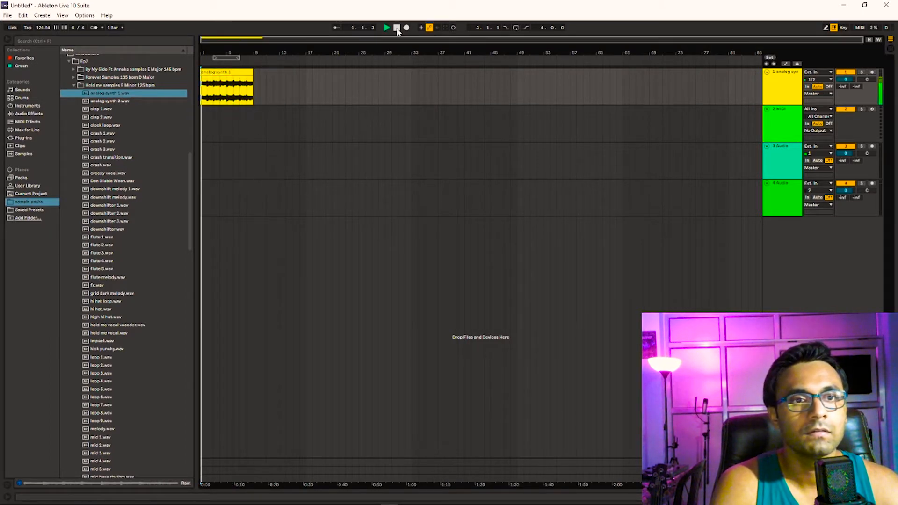
click(386, 28)
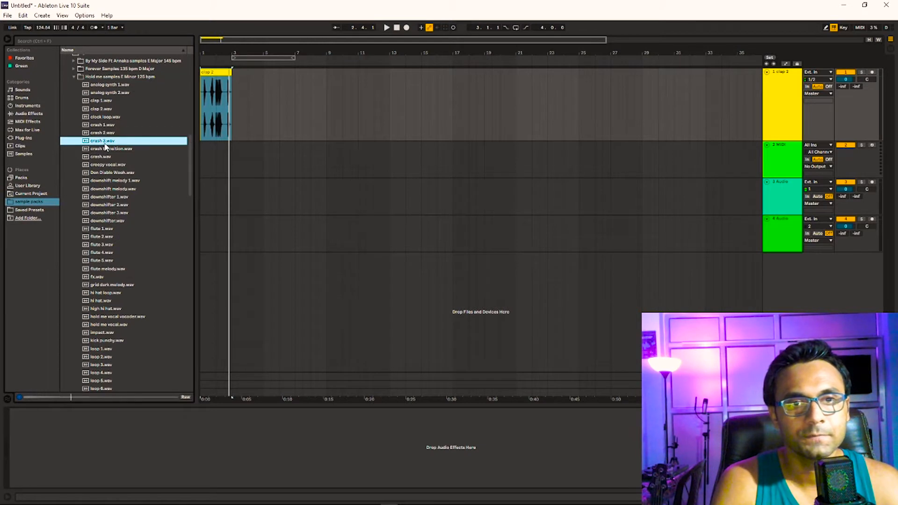
- Preview the crash transition, creepy vocal, vocal melody and vocoder vocal 3 samples
click(111, 148)
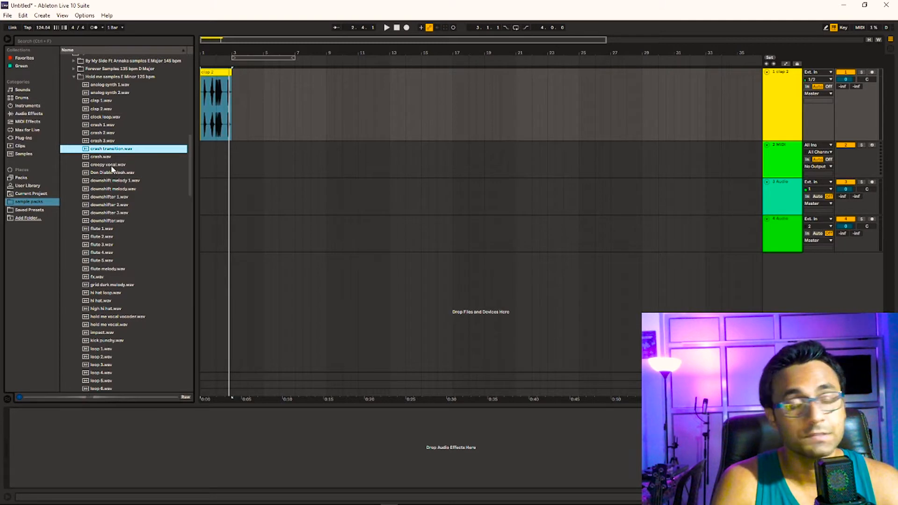
click(109, 165)
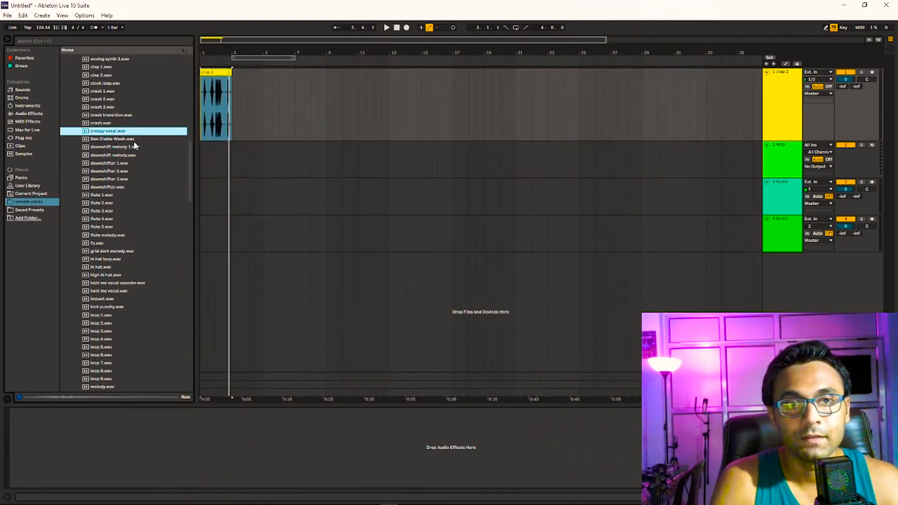
click(112, 139)
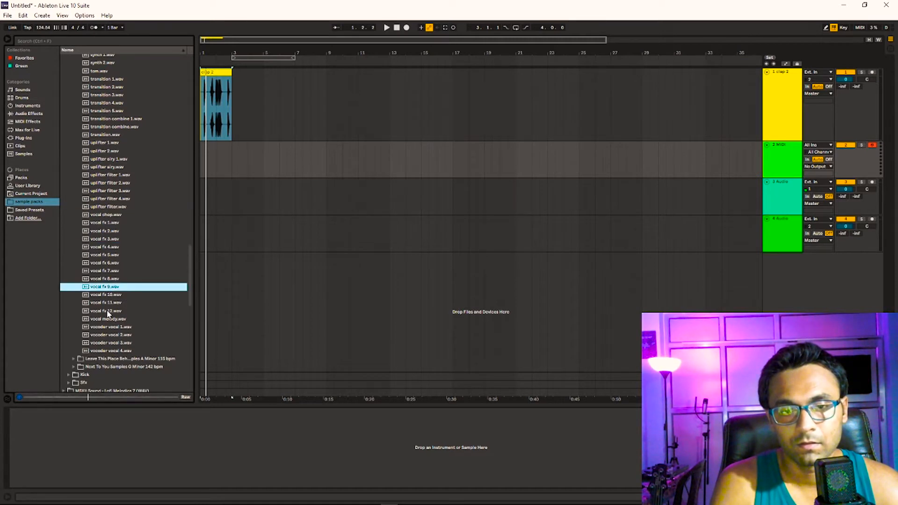
click(108, 319)
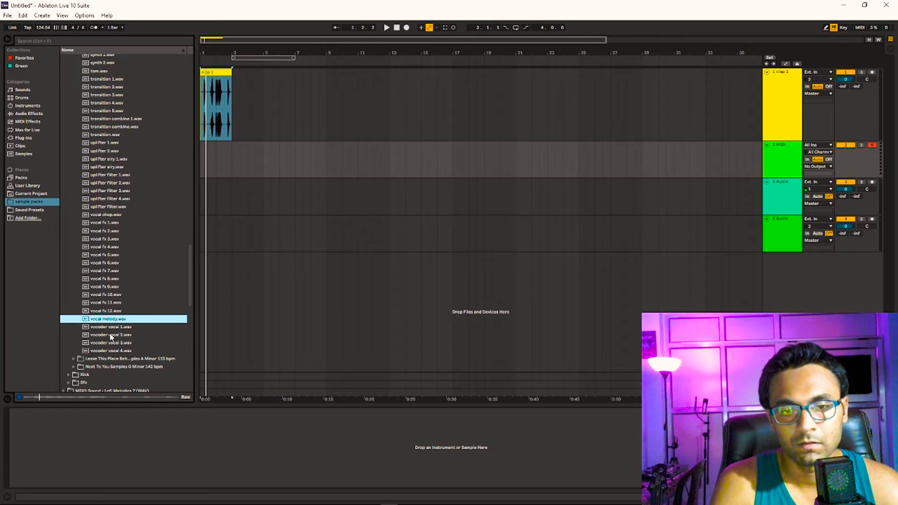
click(109, 342)
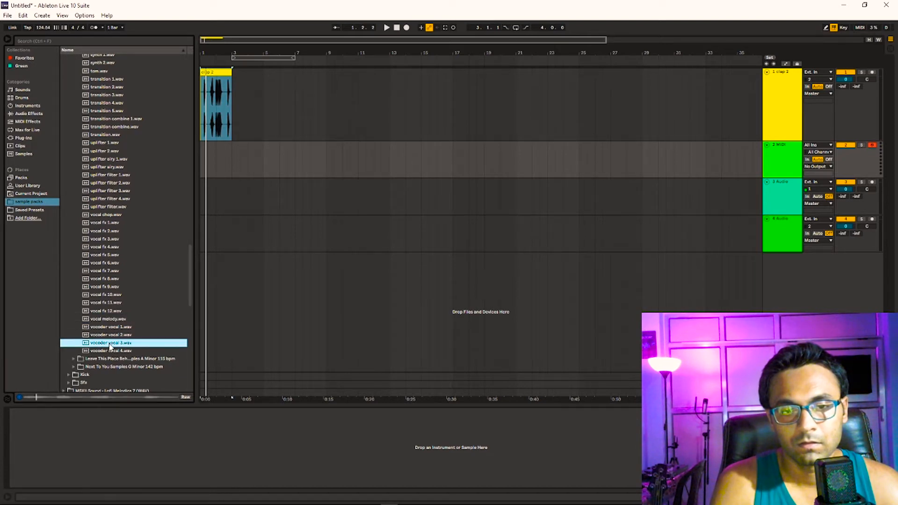
scroll(up, 3)
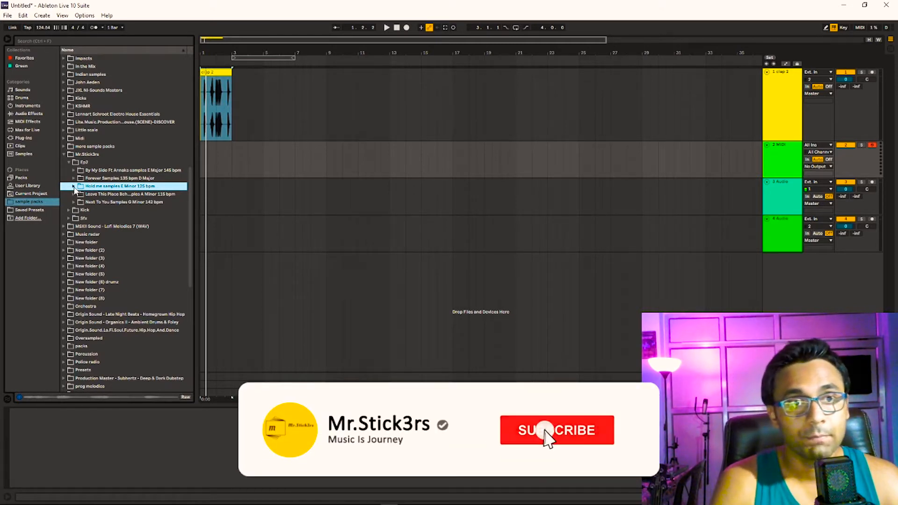
- Switch from Live to File Explorer on the New Volume (D:) drive
click(556, 430)
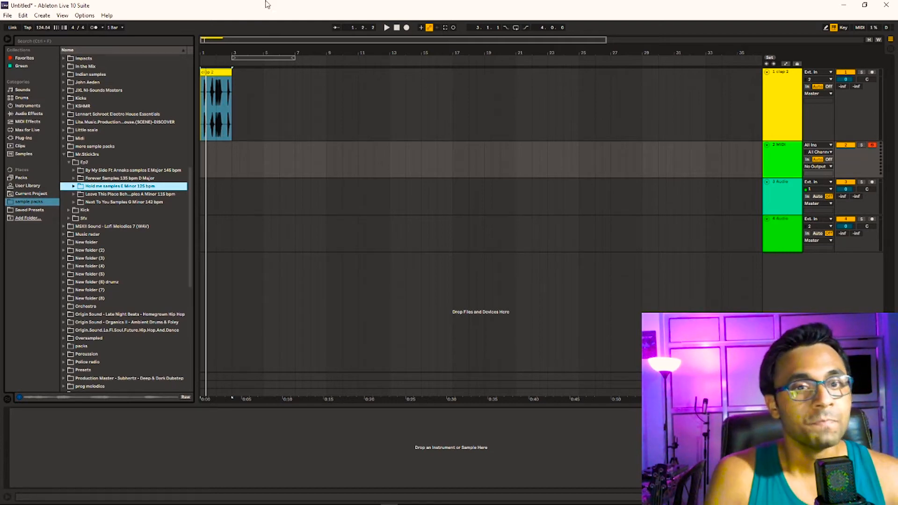
click(865, 6)
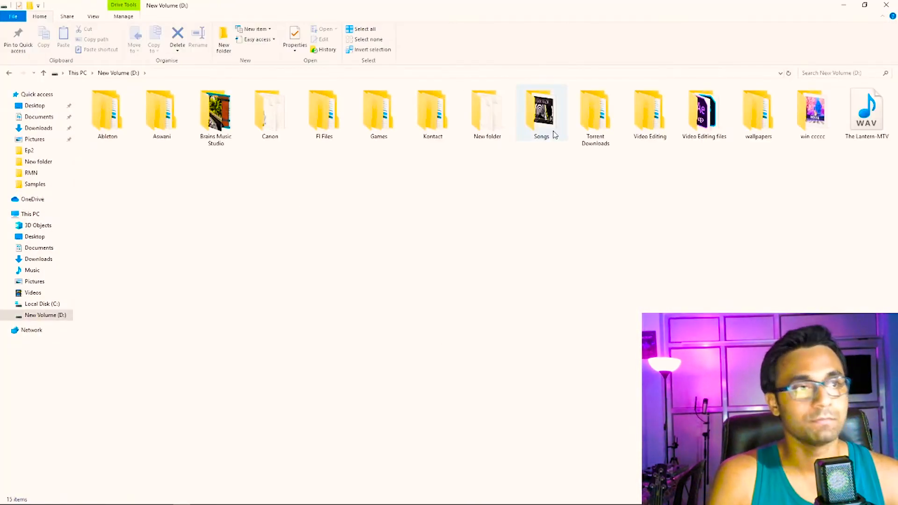
- Open the Hold Me EP cover PNG from Brains Music Studio in Photos, then return to Ableton
double_click(216, 112)
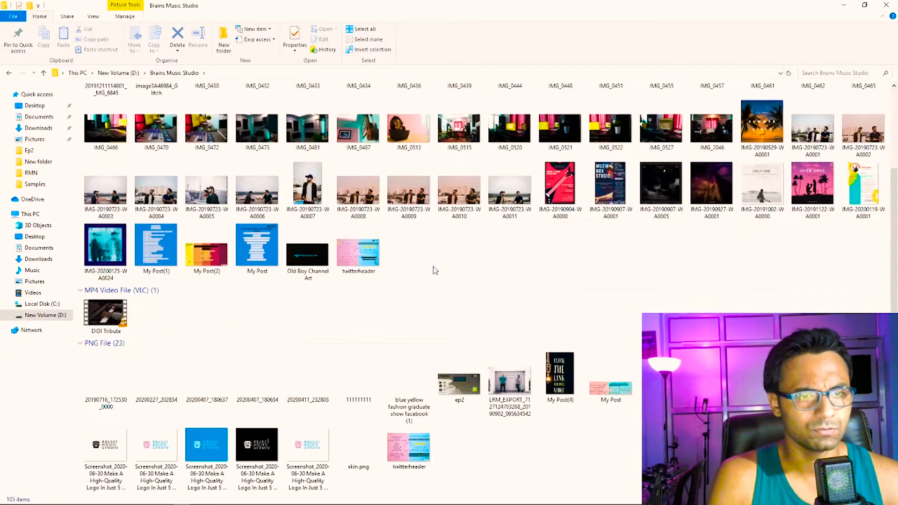
scroll(down, 3)
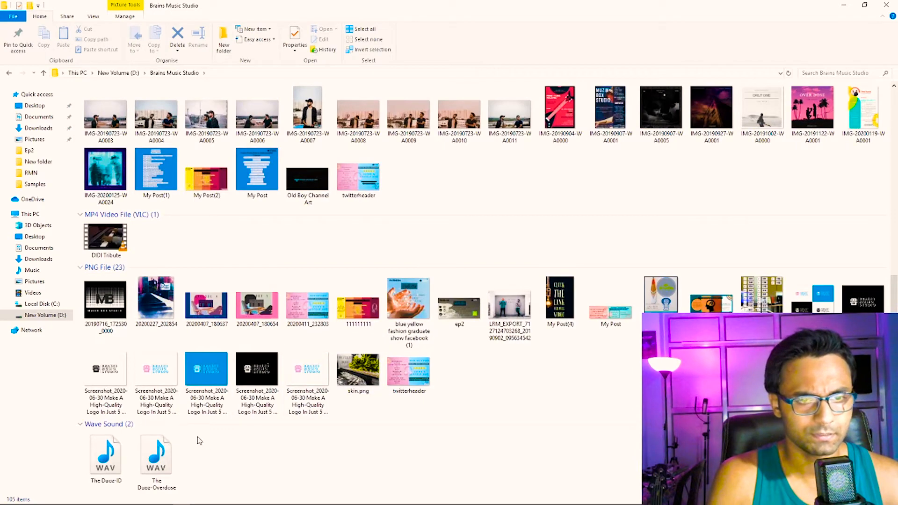
double_click(408, 299)
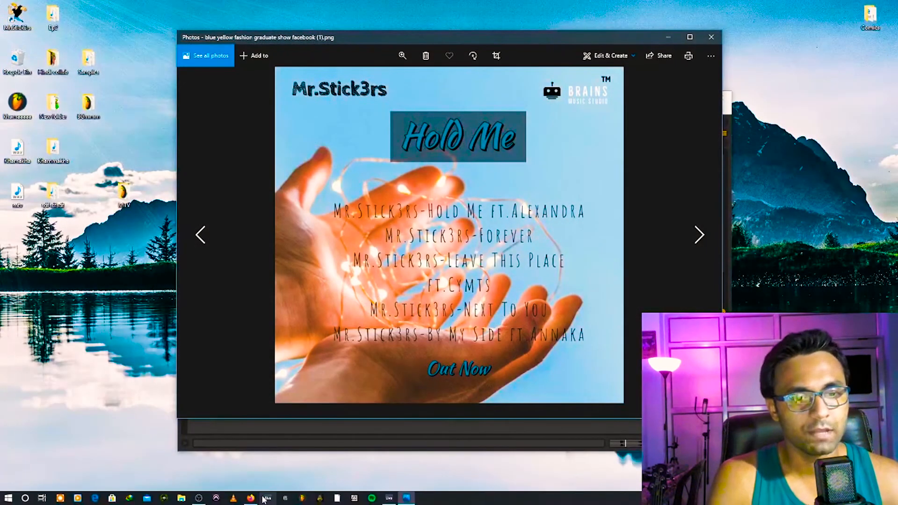
click(266, 498)
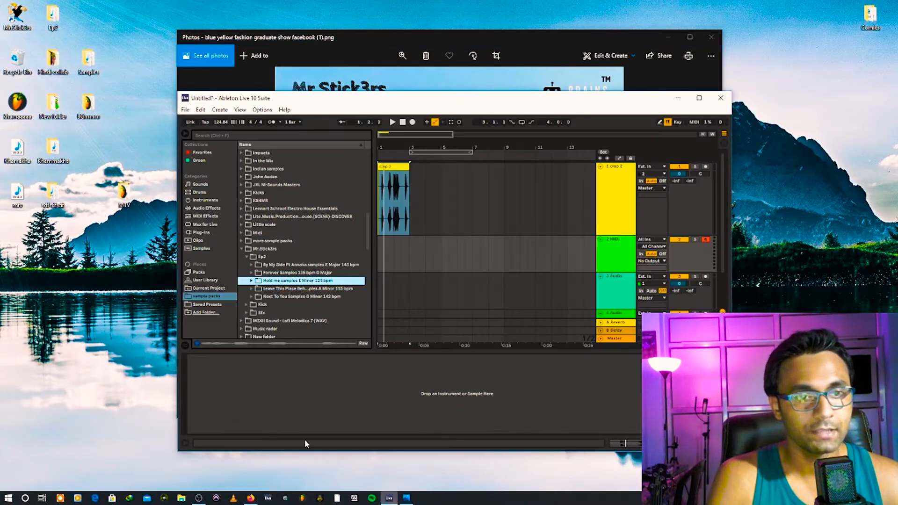
- Maximize Live and preview Forever Samples files from Arp Loop 1 and 2 through the vocal effects
click(698, 97)
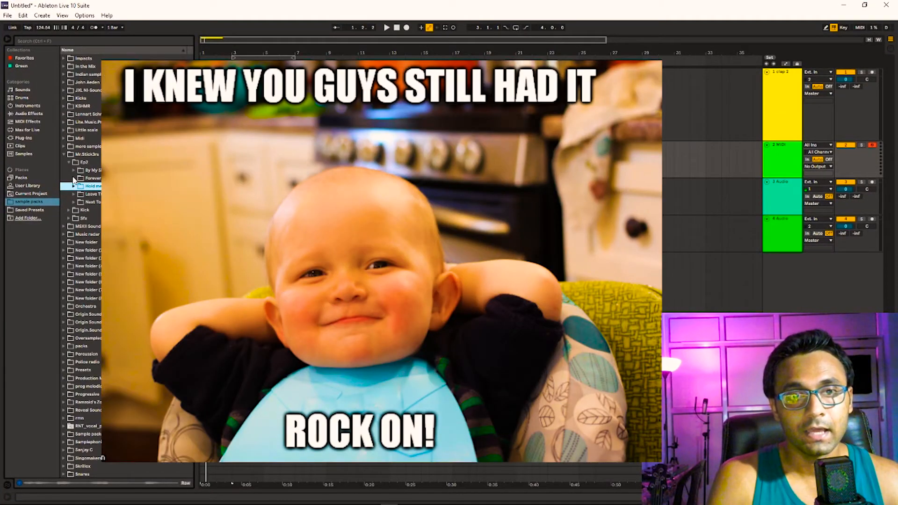
click(74, 178)
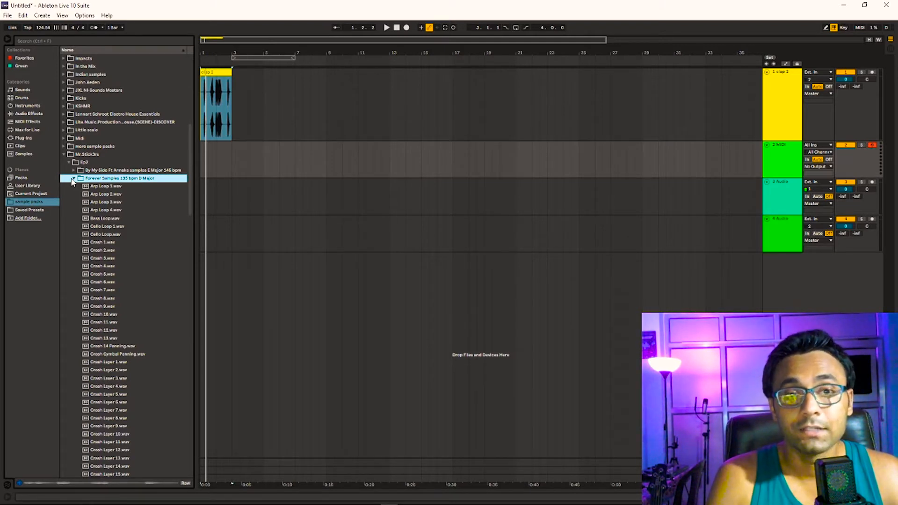
click(105, 186)
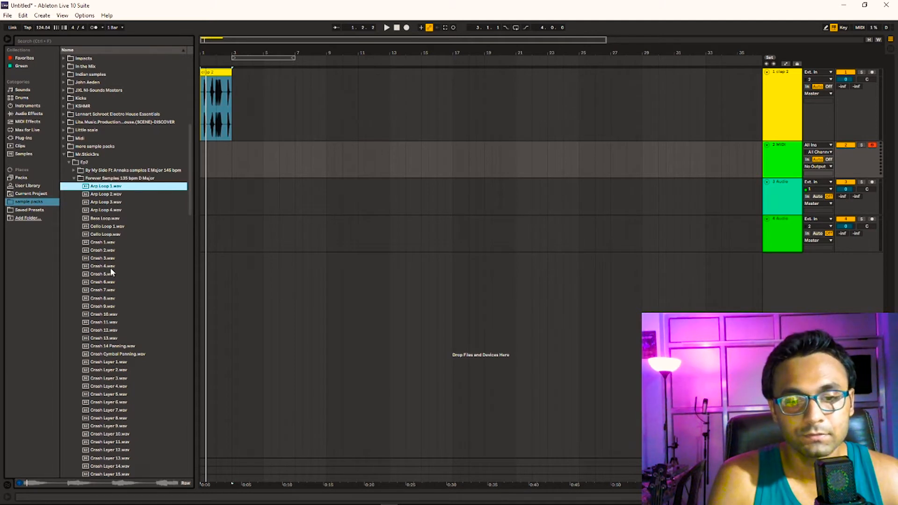
click(105, 194)
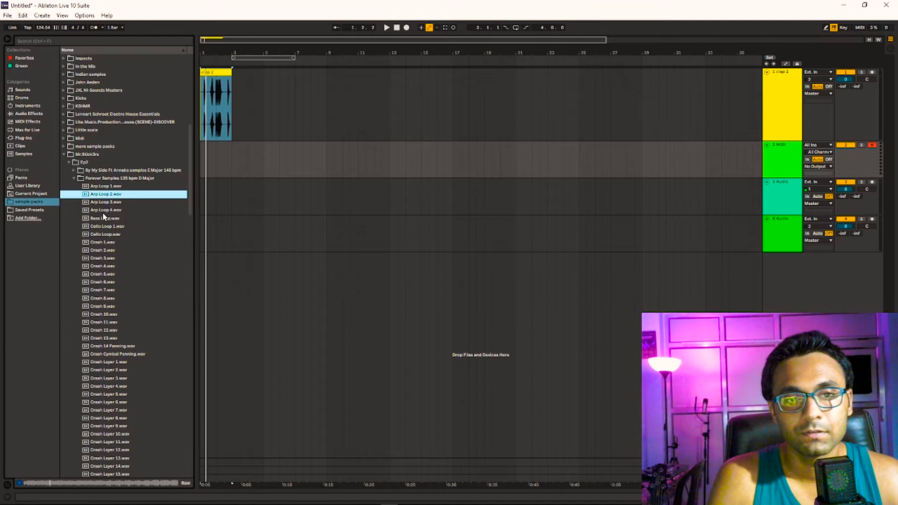
click(106, 210)
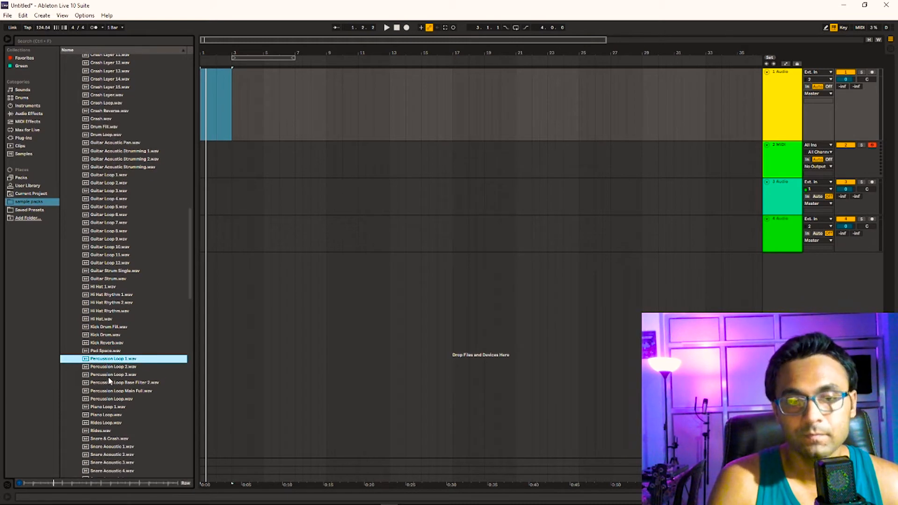
mouse_move(113, 375)
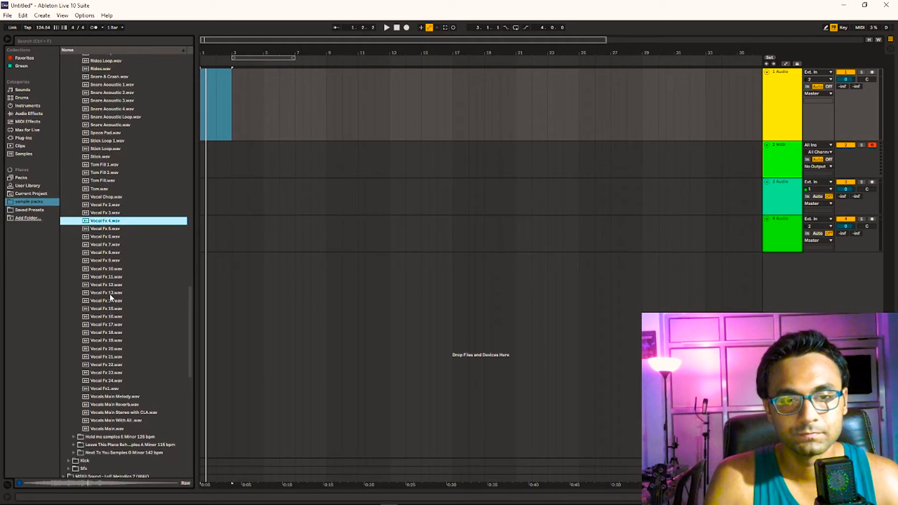
click(109, 285)
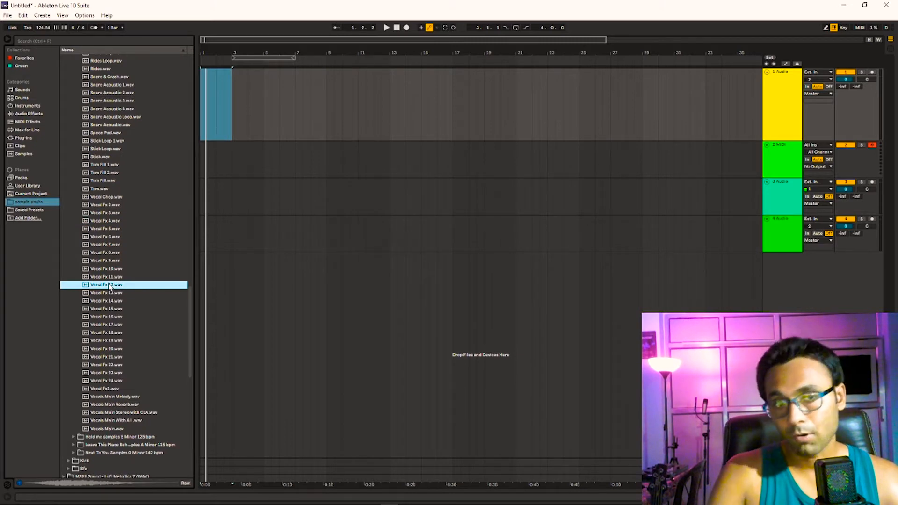
scroll(up, 3)
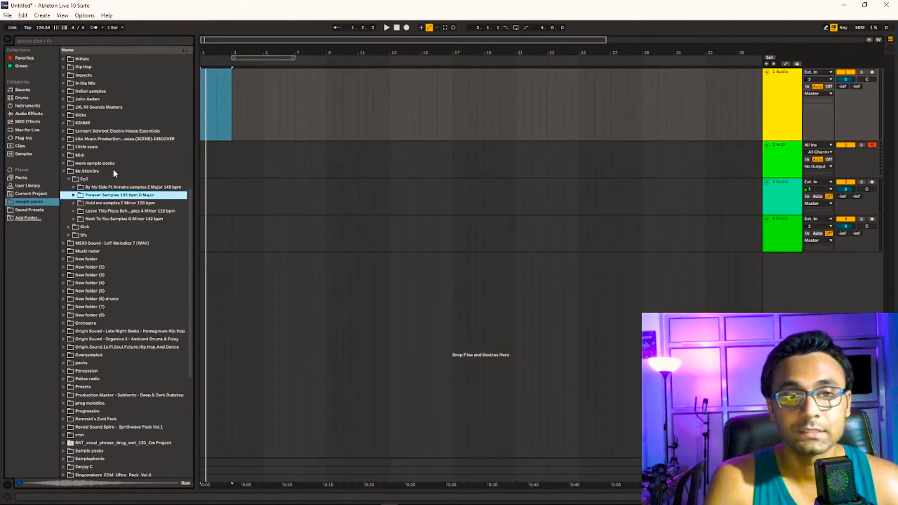
- Open the Leave This Place samples folder and audition its 808 samples, refocusing Live
click(73, 211)
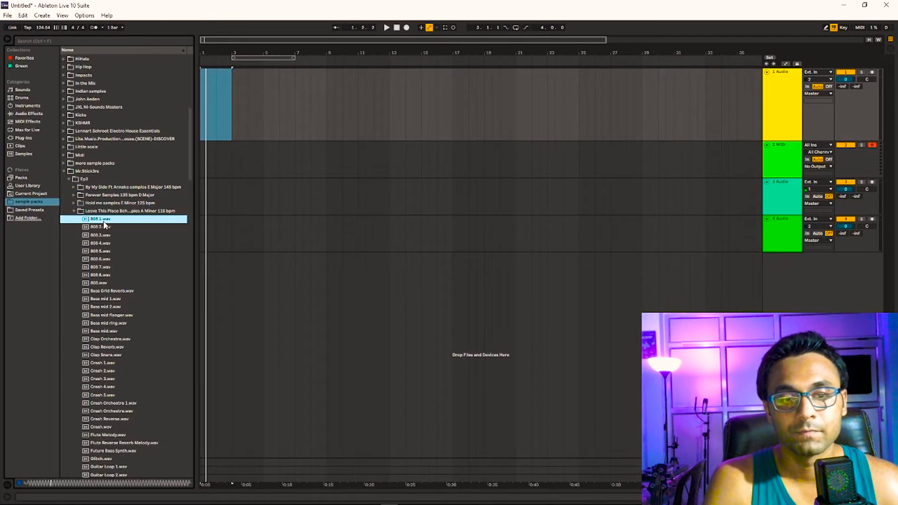
click(100, 227)
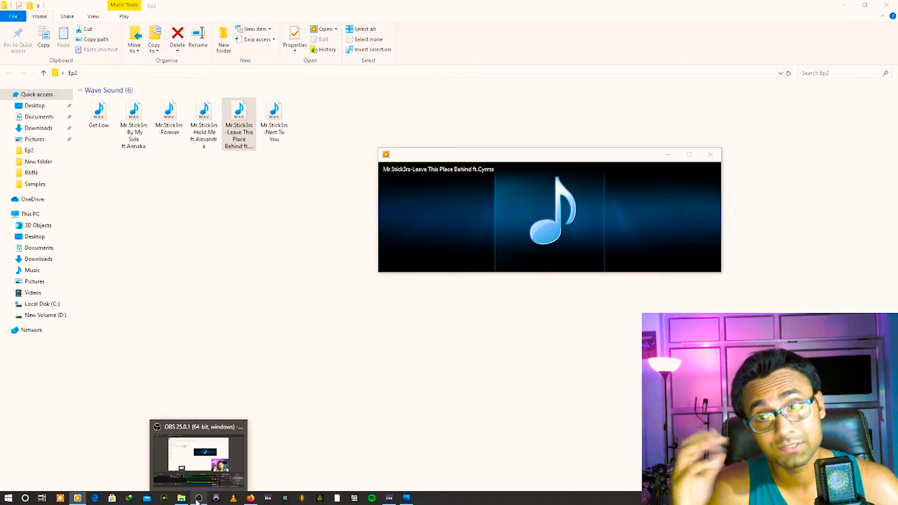
click(390, 498)
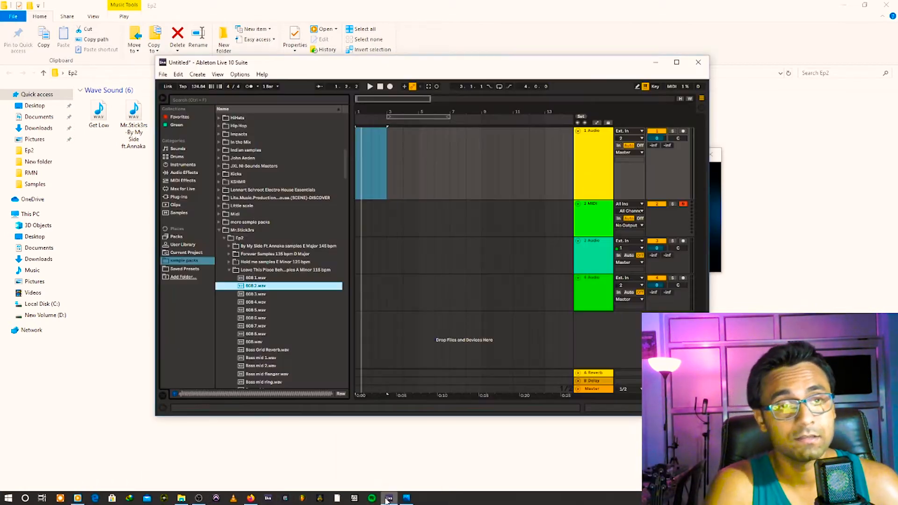
click(676, 62)
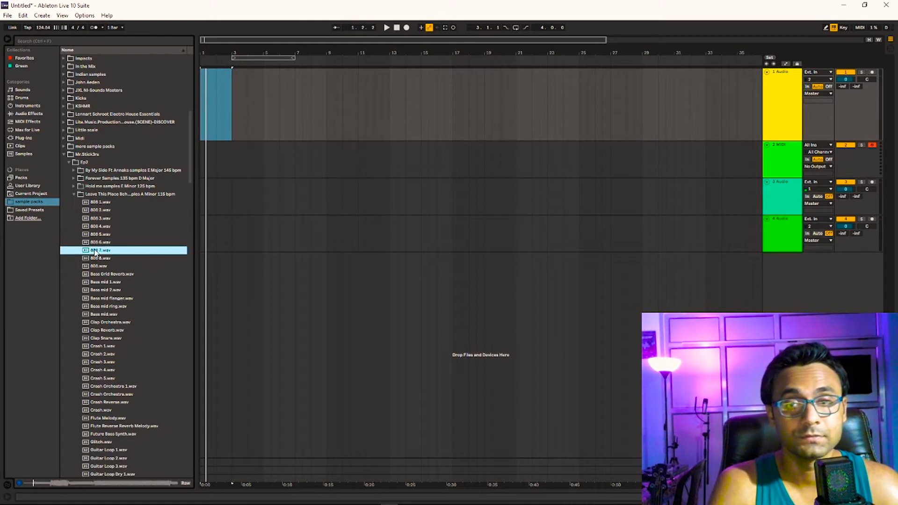
click(110, 274)
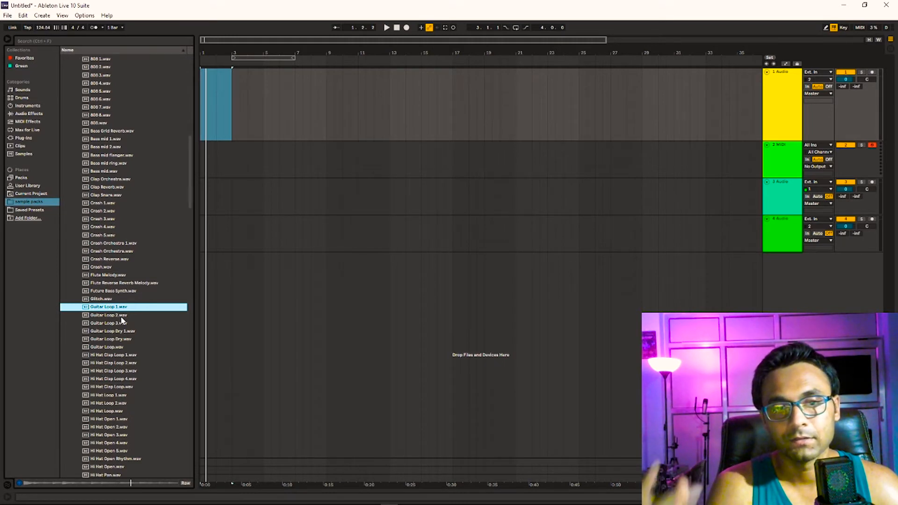
- Audition guitar loops 2 and 3, a kick and the first LFO sample, then show Plug-ins
click(108, 315)
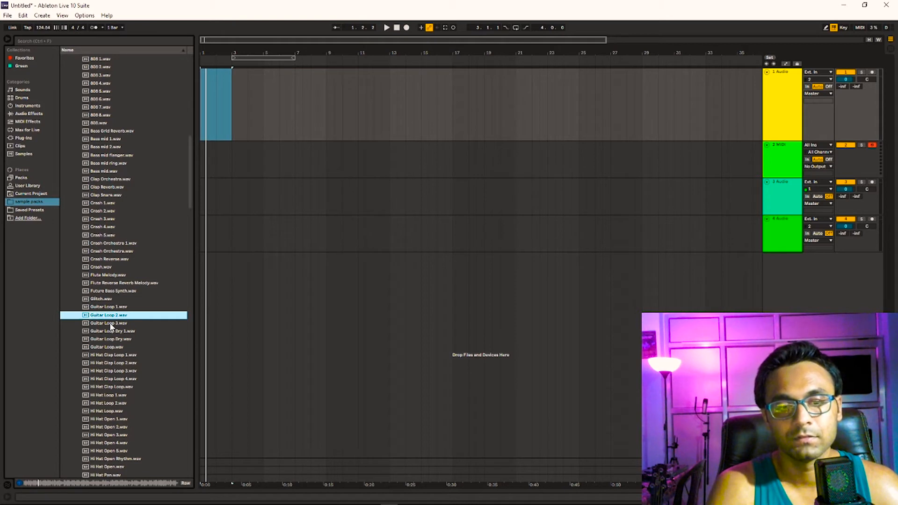
click(109, 323)
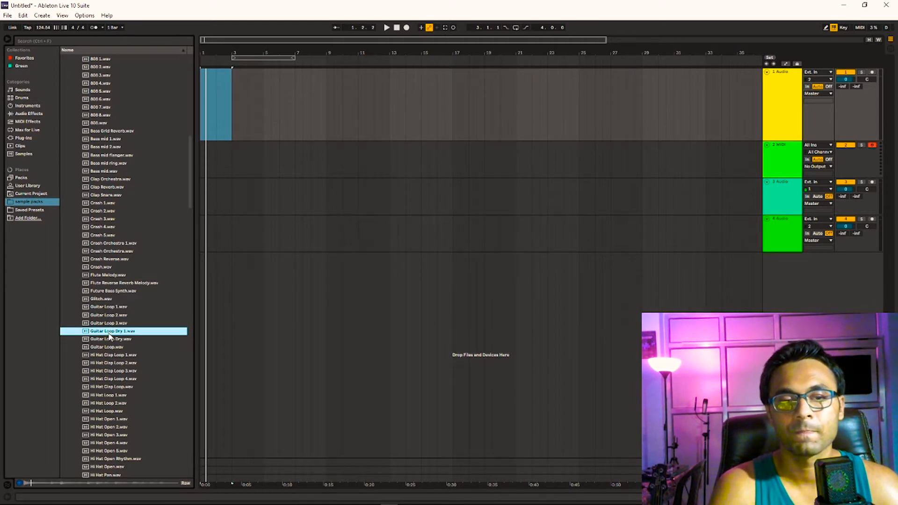
scroll(down, 3)
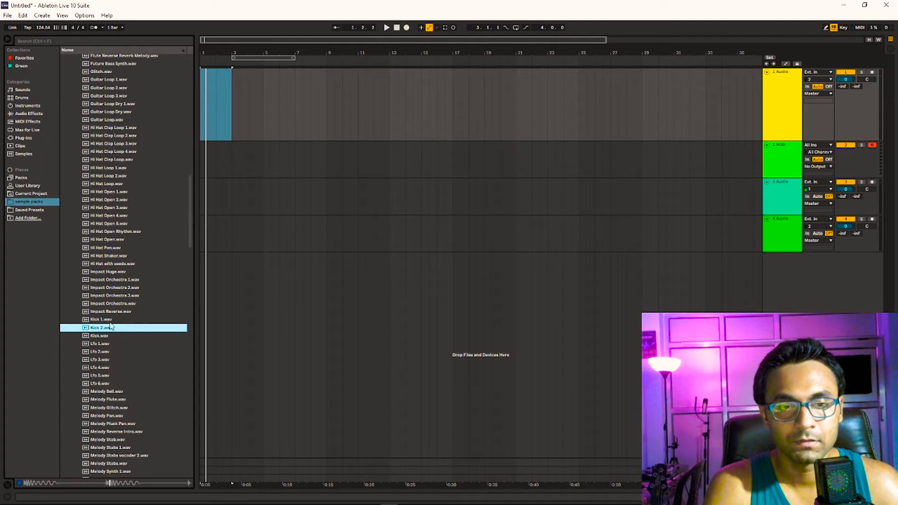
click(103, 335)
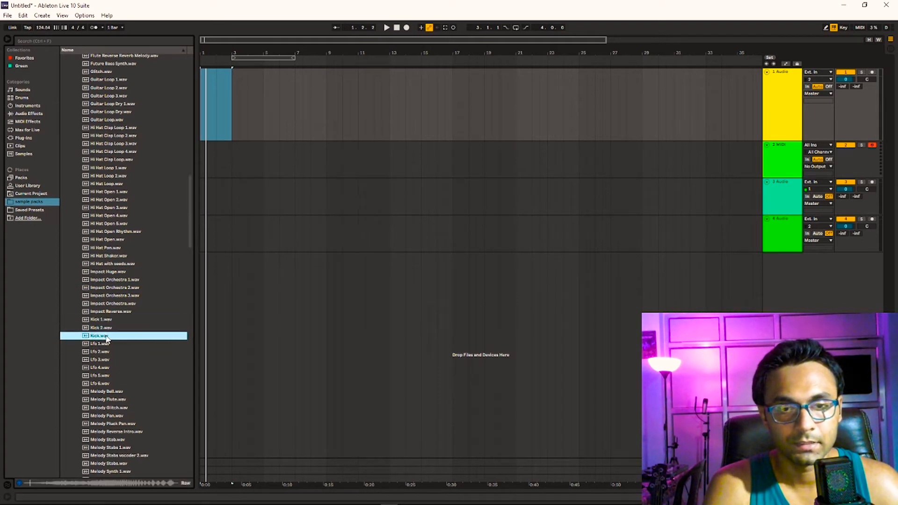
click(100, 343)
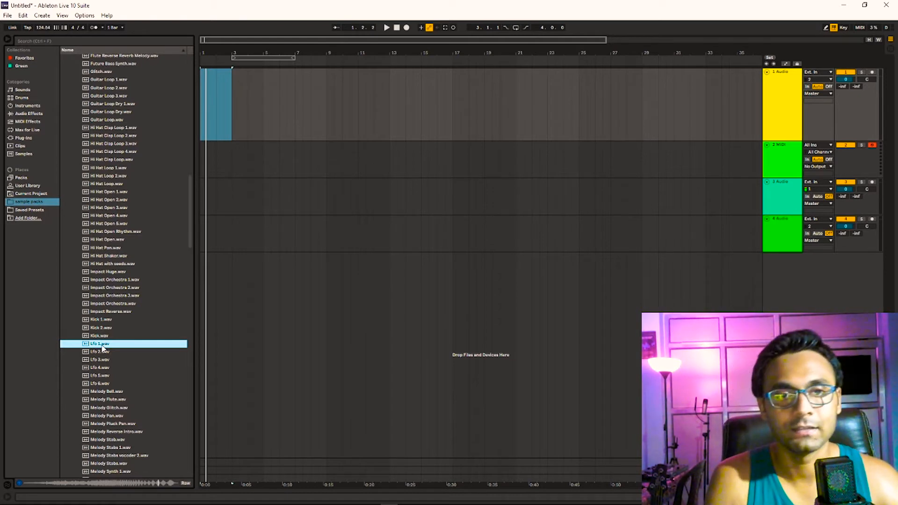
click(23, 138)
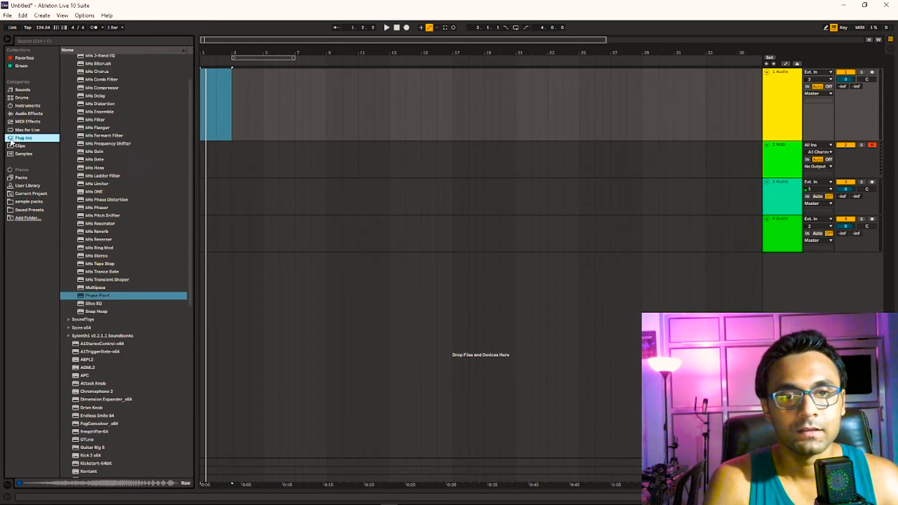
- Load the PechenegTremolo VST onto the 2 MIDI track and select its device
click(69, 66)
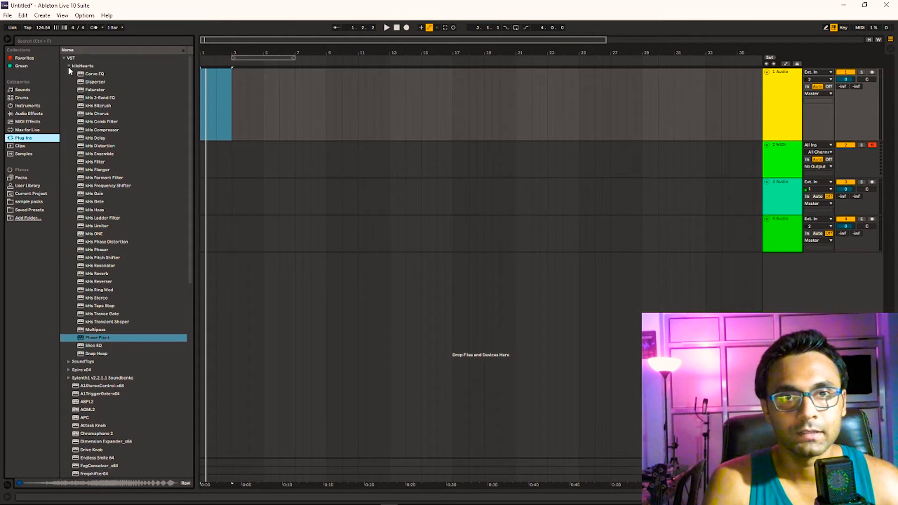
scroll(down, 3)
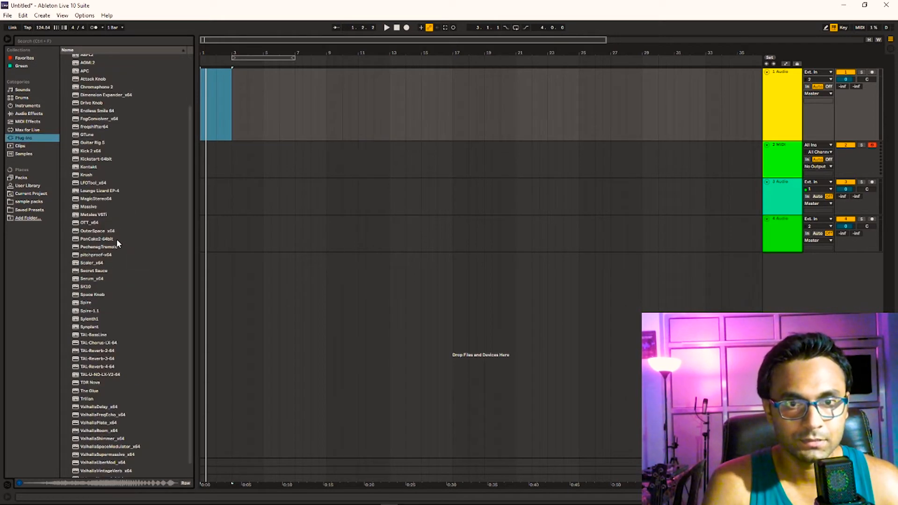
click(100, 246)
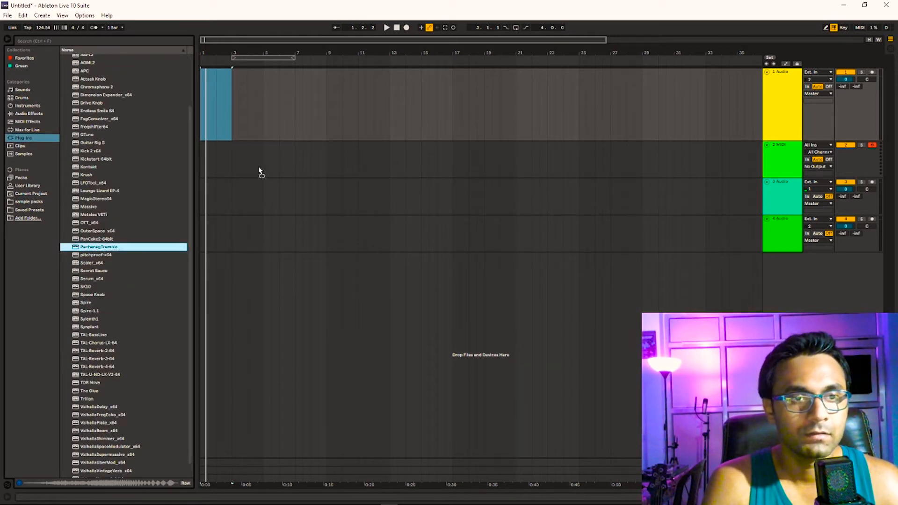
double_click(99, 246)
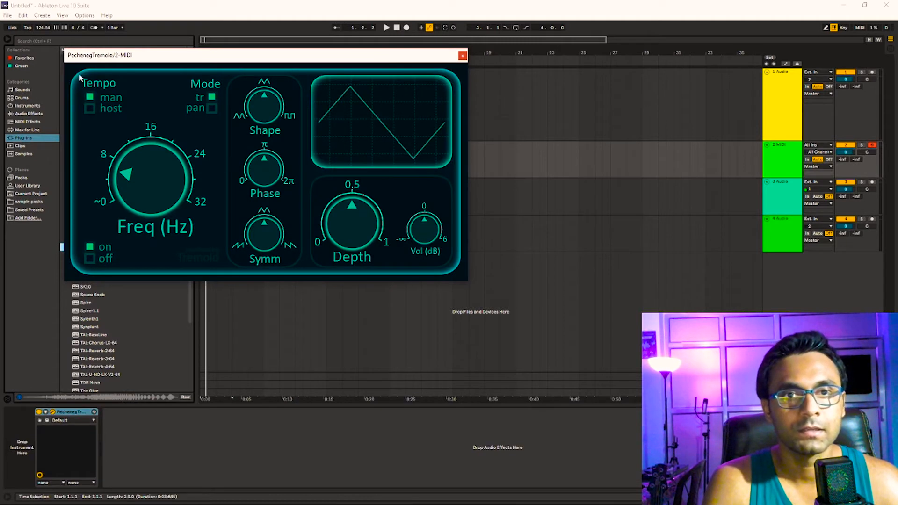
mouse_move(91, 60)
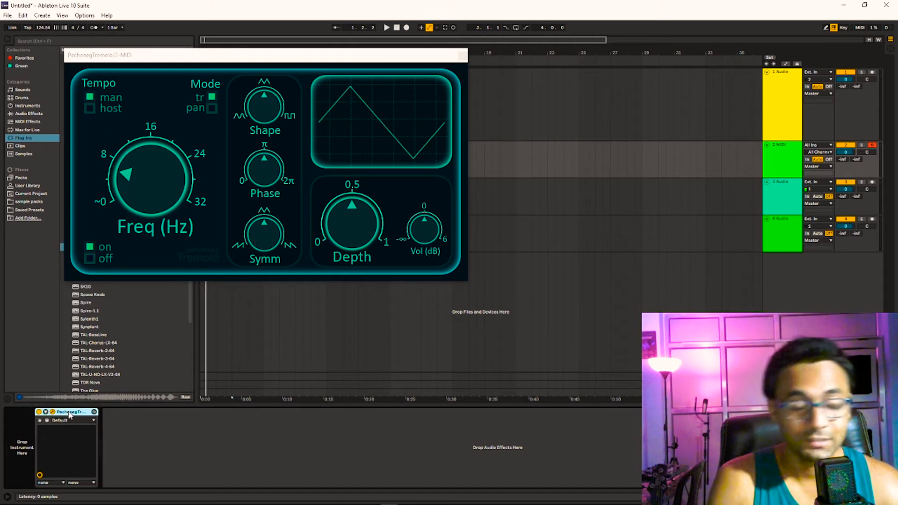
click(462, 55)
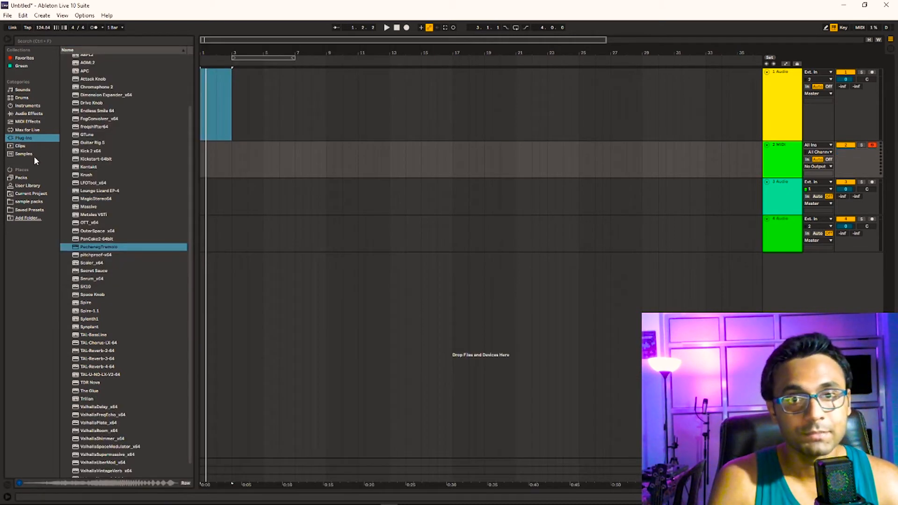
- Back in the sample packs, audition an LFO sample and the Orchestra Drums Loops, then return to Live
click(28, 201)
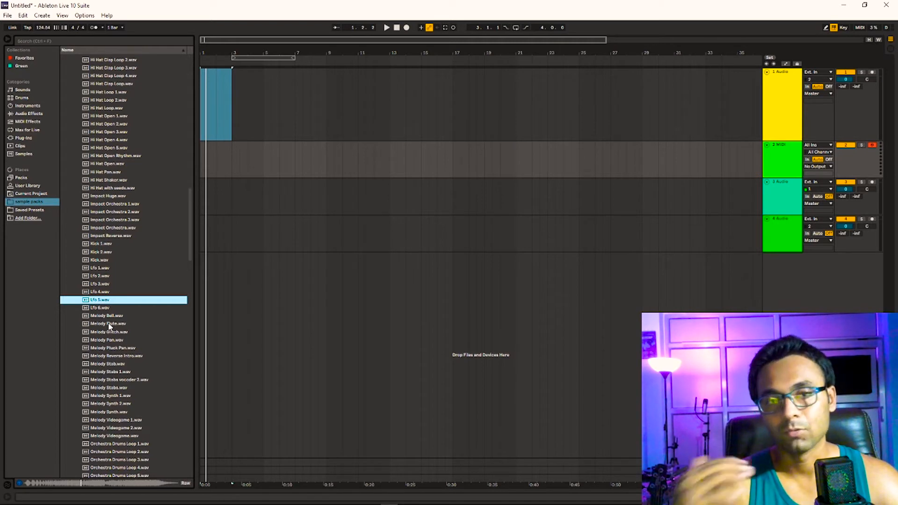
mouse_move(107, 285)
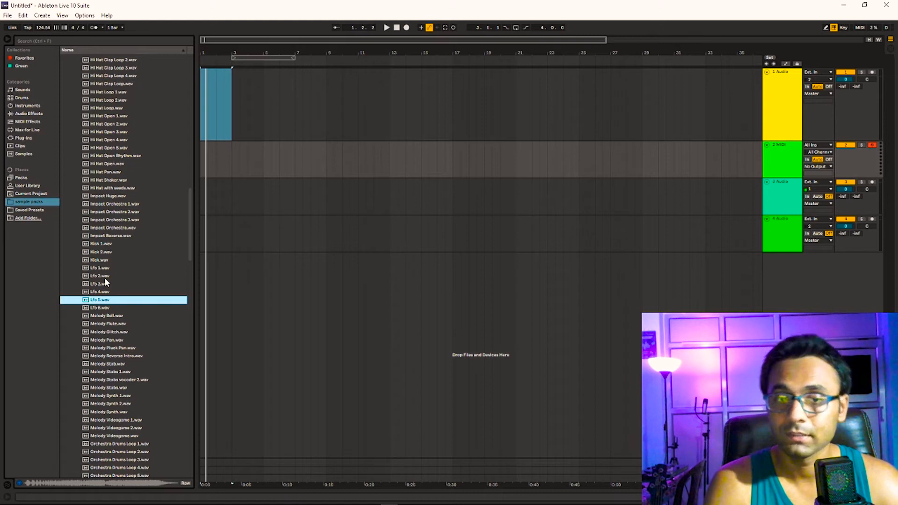
click(119, 377)
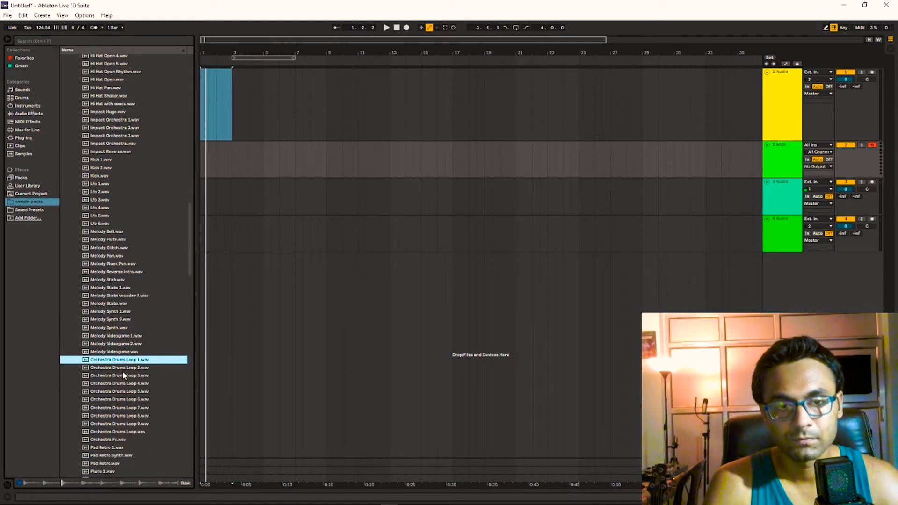
click(120, 367)
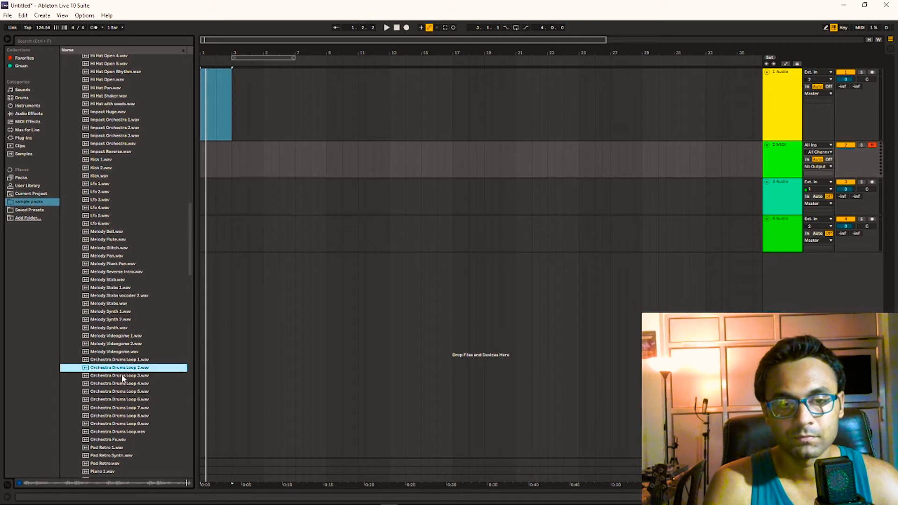
click(120, 375)
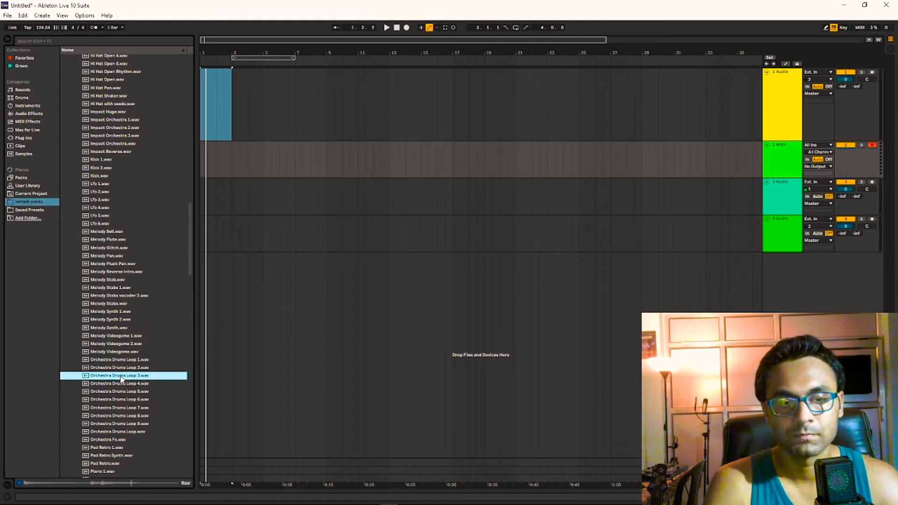
click(120, 399)
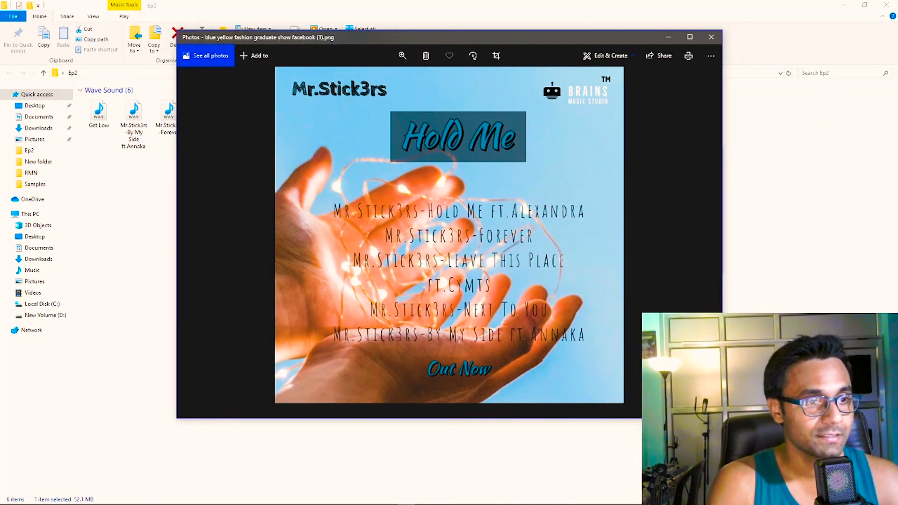
click(390, 498)
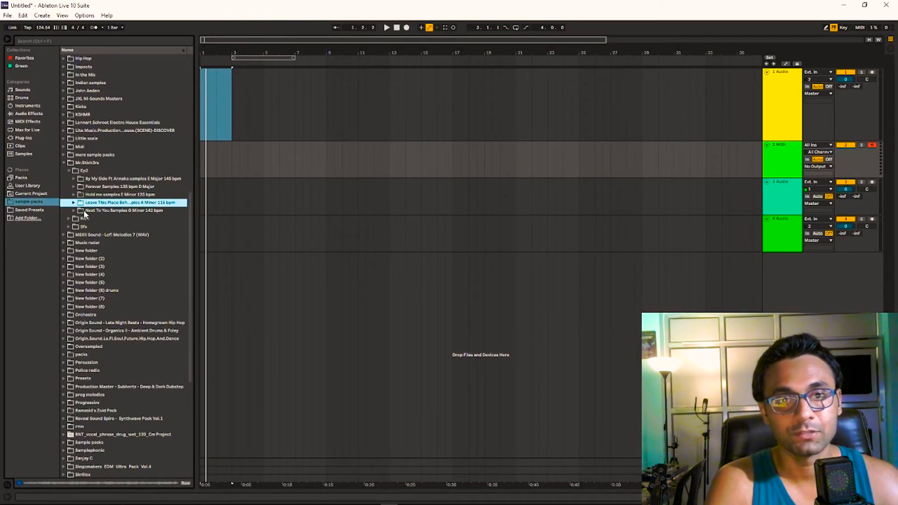
- Open the Next To You samples folder and audition its first sample and Kick Loop
click(73, 210)
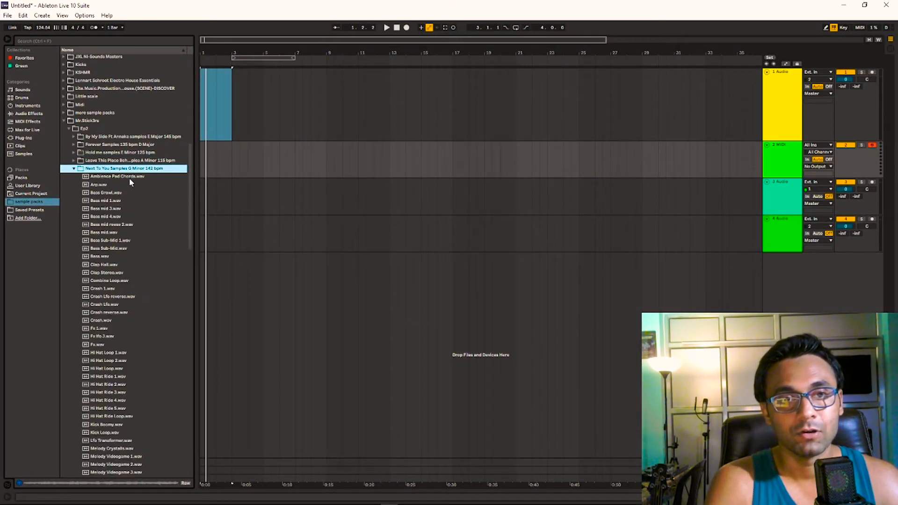
click(114, 176)
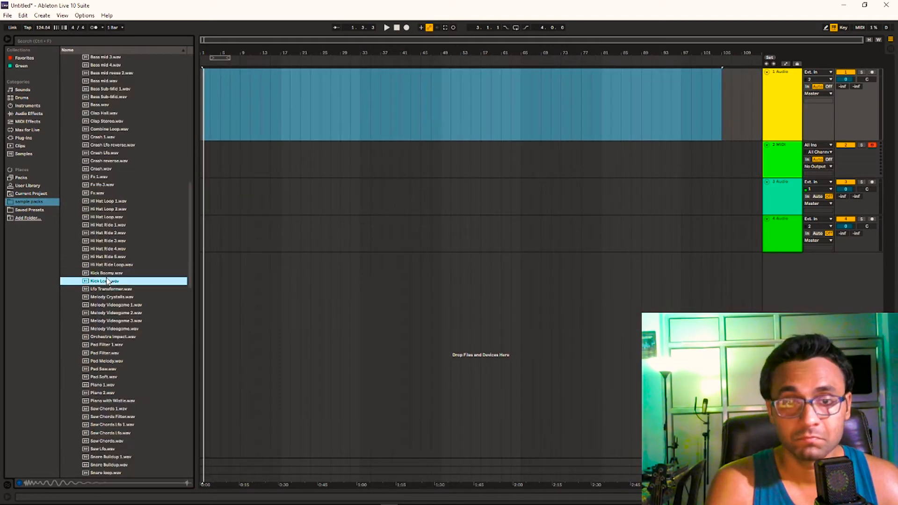
click(103, 281)
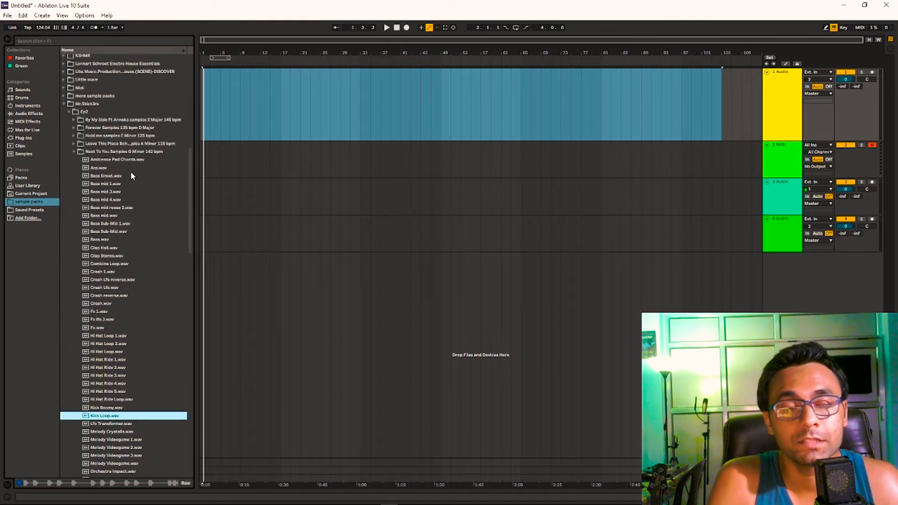
scroll(down, 3)
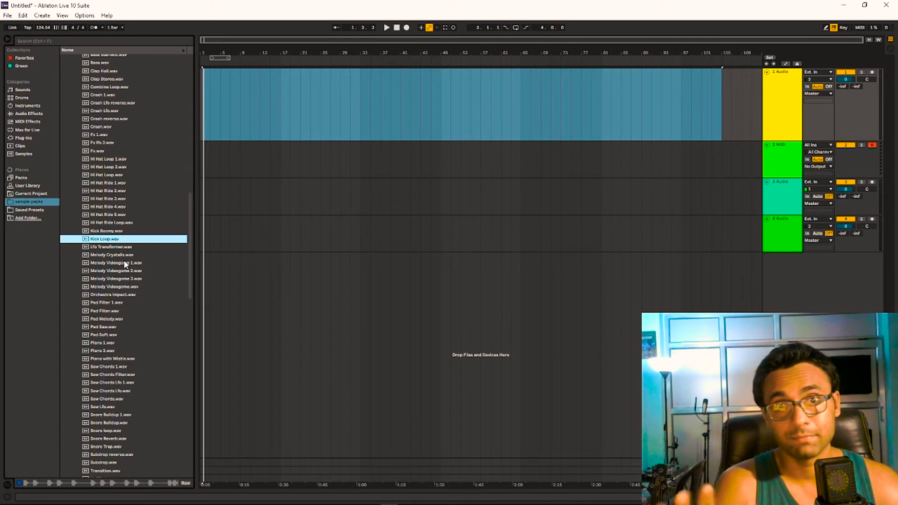
- Preview Melody Videogame 1–3, Orchestra Impact and Pad Filter
click(115, 263)
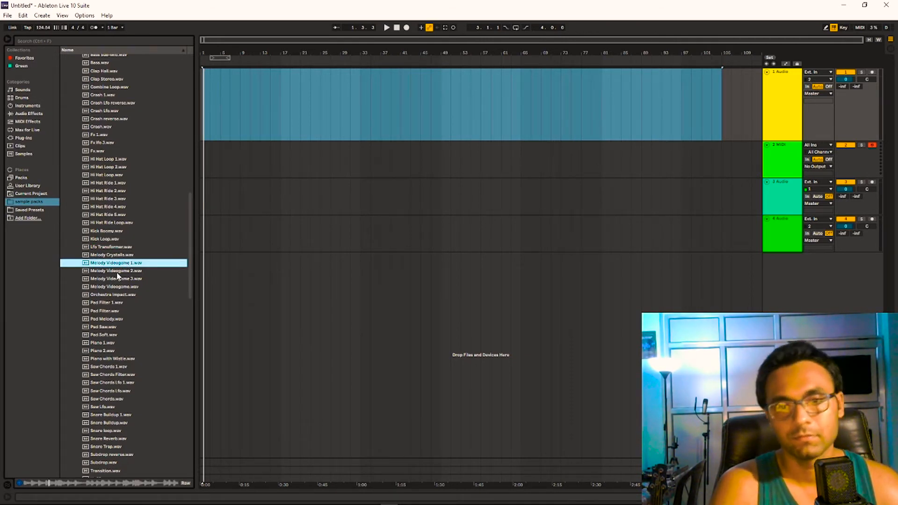
click(117, 270)
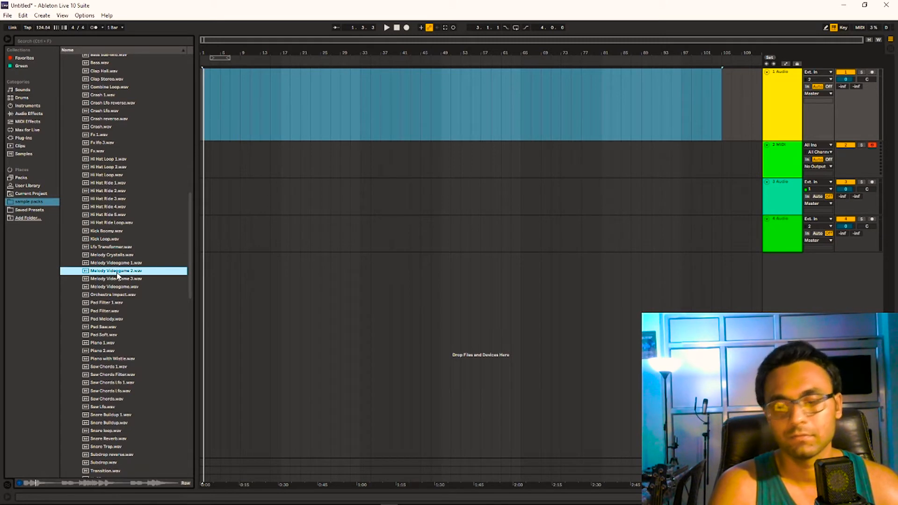
click(117, 278)
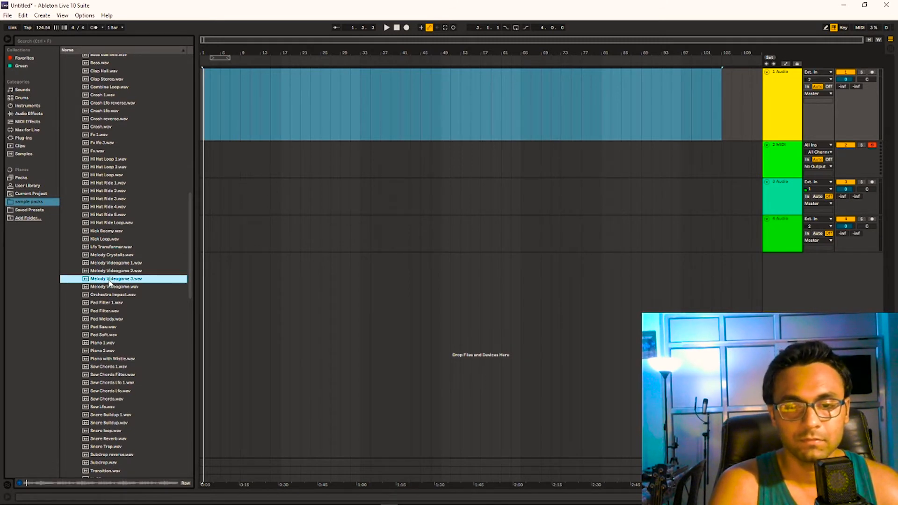
click(114, 286)
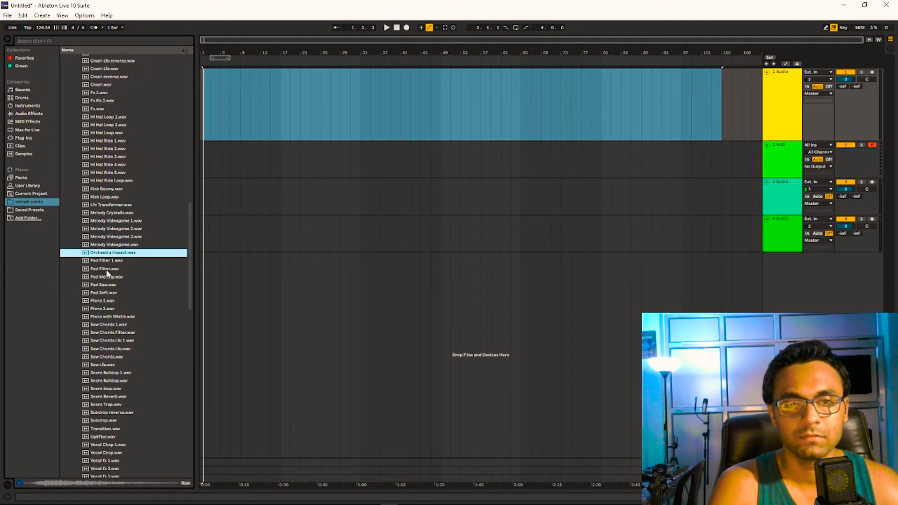
click(104, 269)
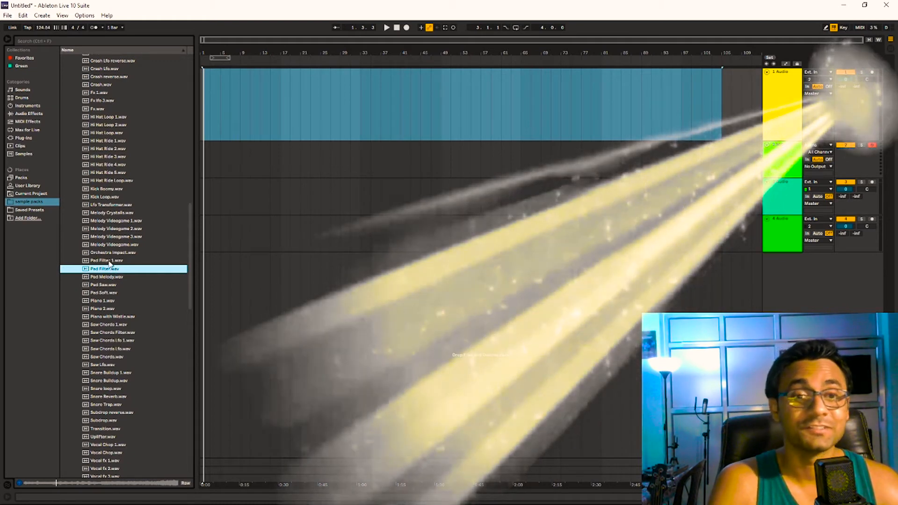
- Preview the next pad sample in the Next To You folder
click(107, 261)
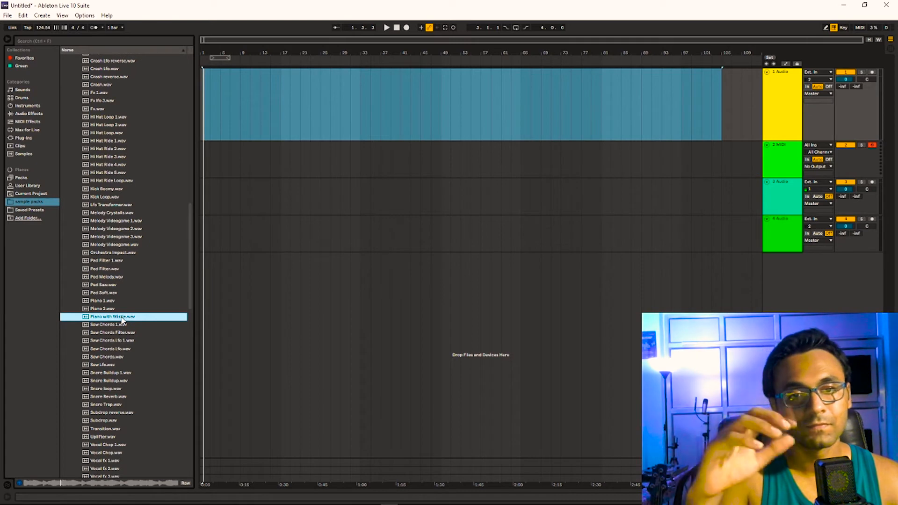
- Preview the Saw Chords Filter, Saw Chords 1, Saw Chords Lfo 1, Saw Chords, Saw Lfo and Snare samples
click(112, 333)
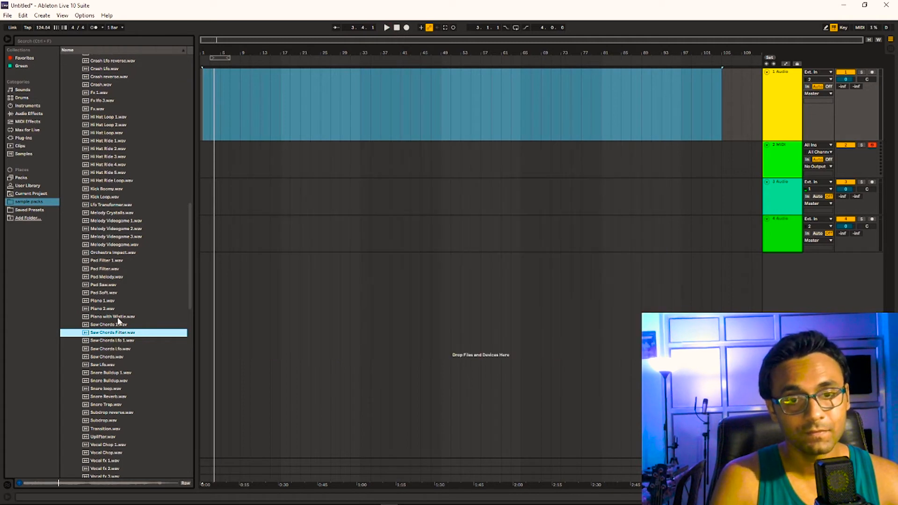
click(106, 325)
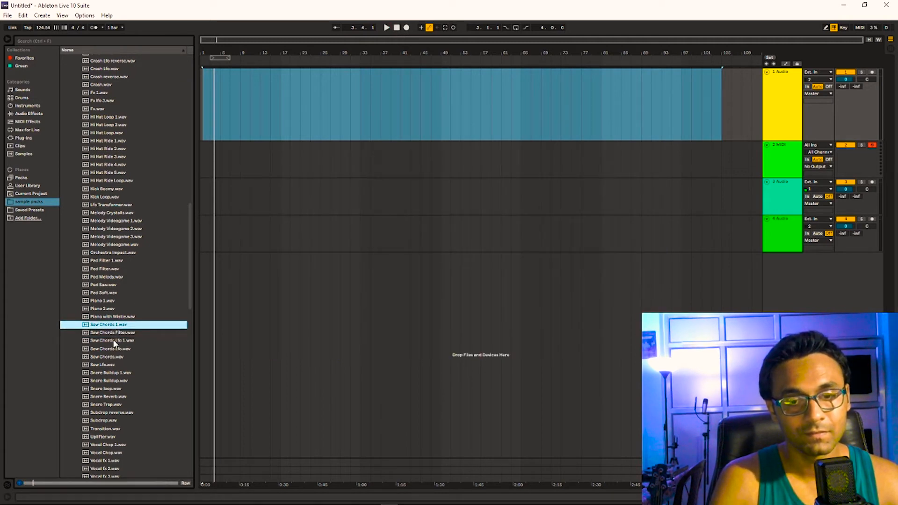
click(115, 341)
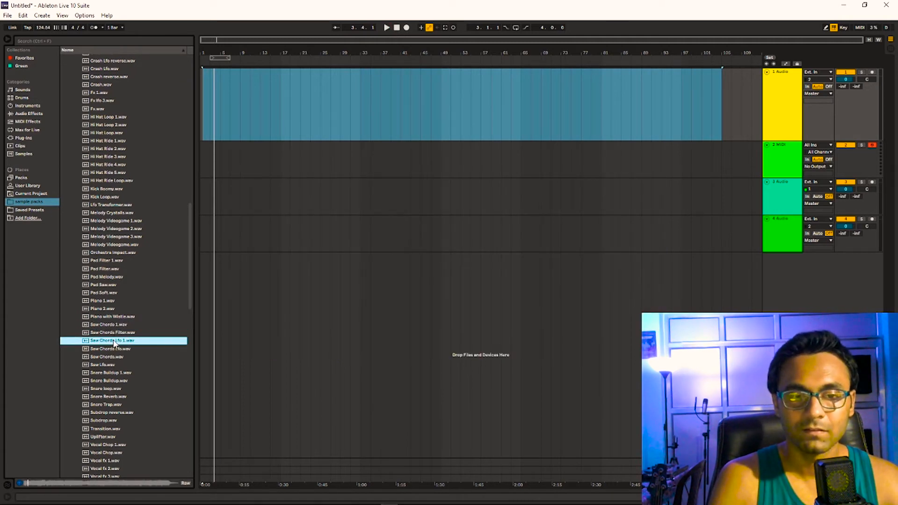
click(109, 356)
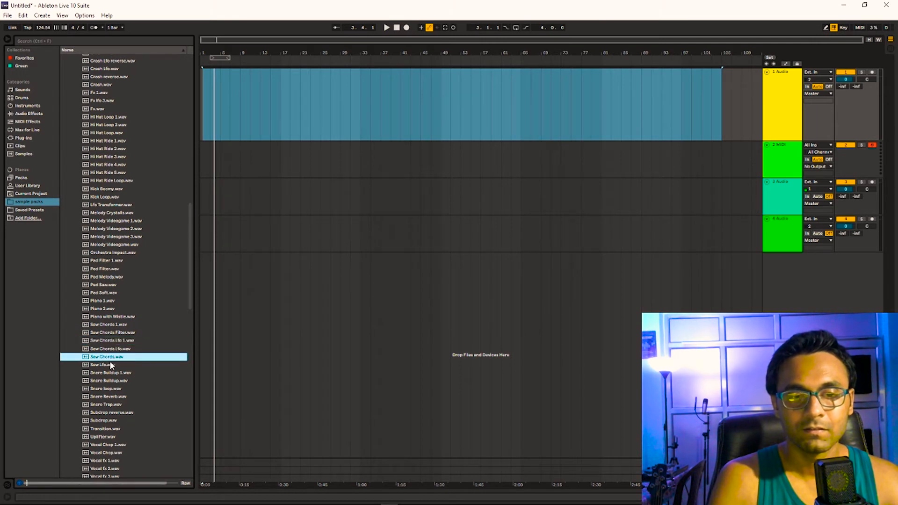
click(103, 365)
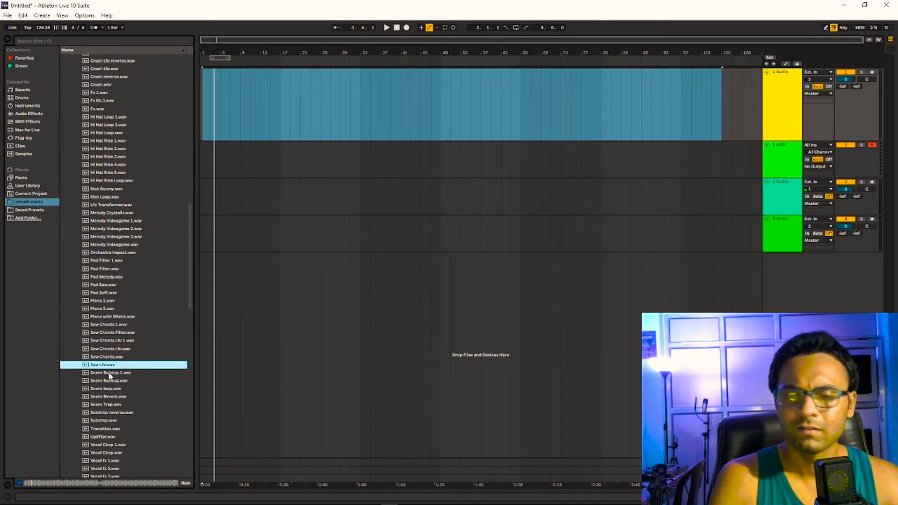
click(109, 373)
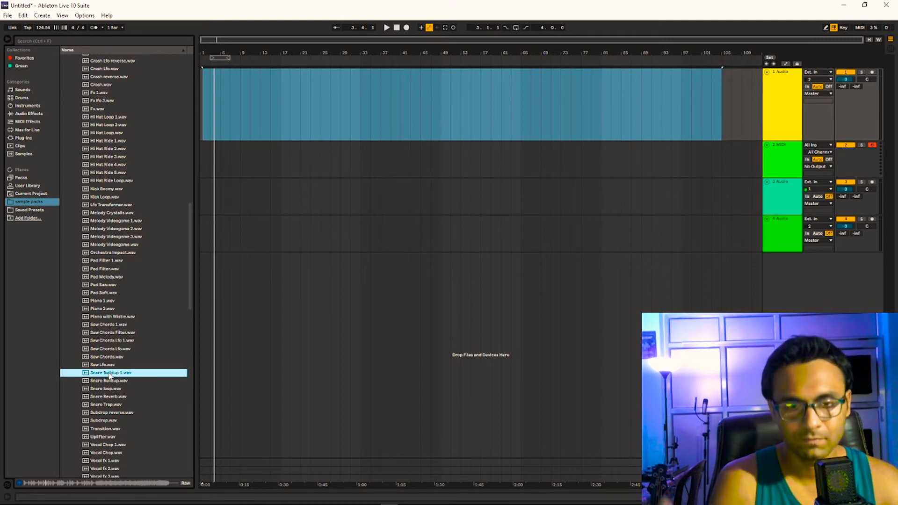
click(109, 388)
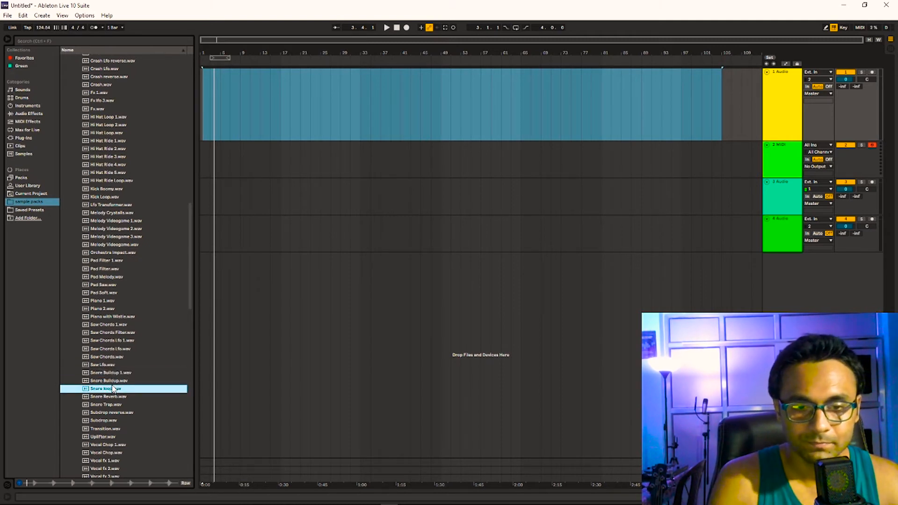
- Preview the following sample and the Vocal fx 10, 8, 20 and another vocal effect sample
click(103, 420)
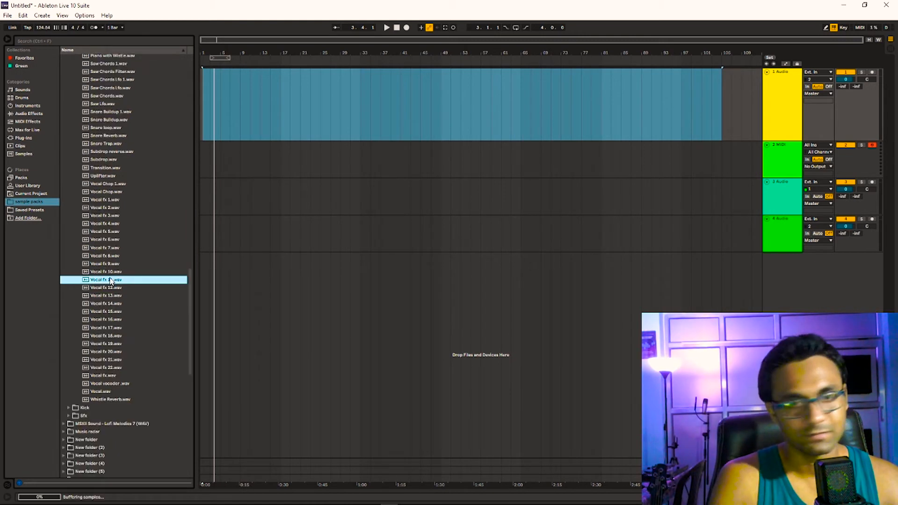
click(105, 272)
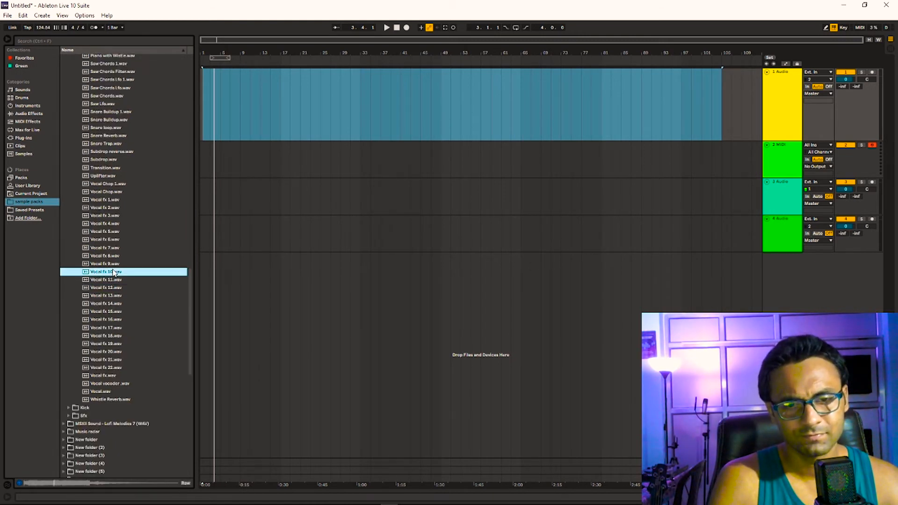
click(105, 255)
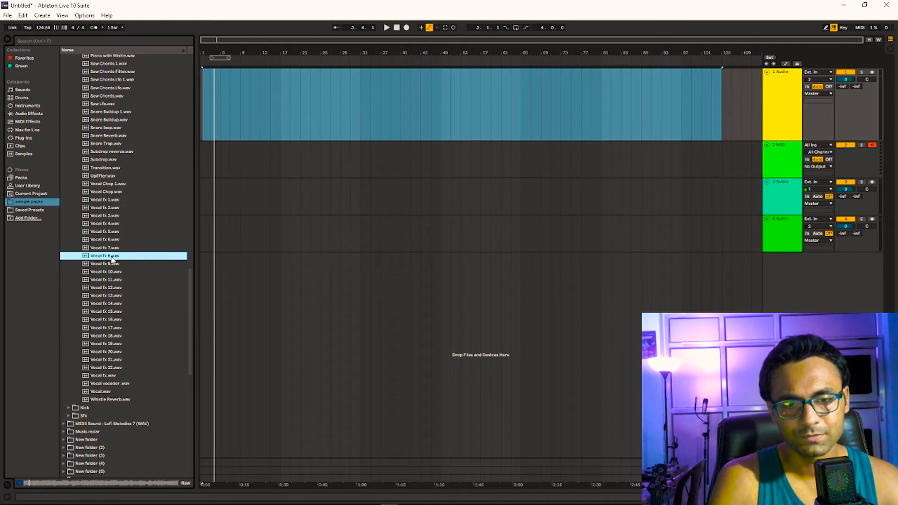
mouse_move(108, 354)
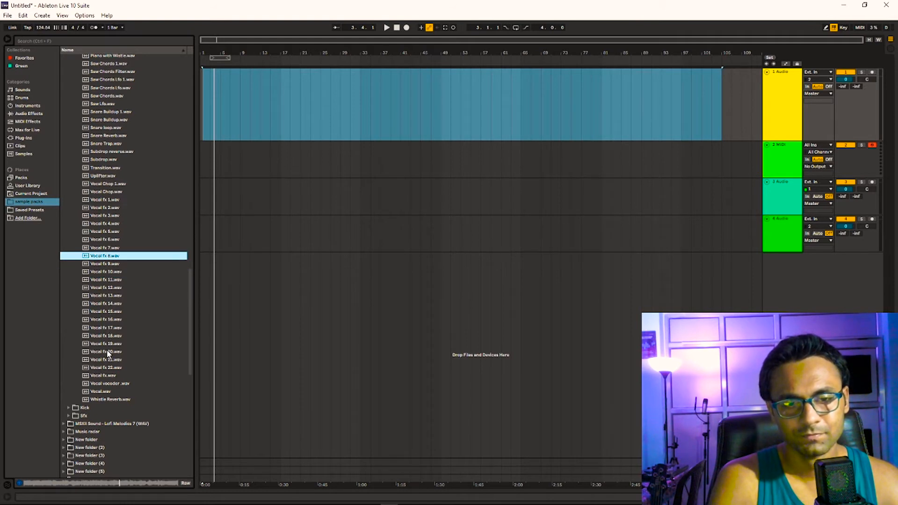
click(106, 352)
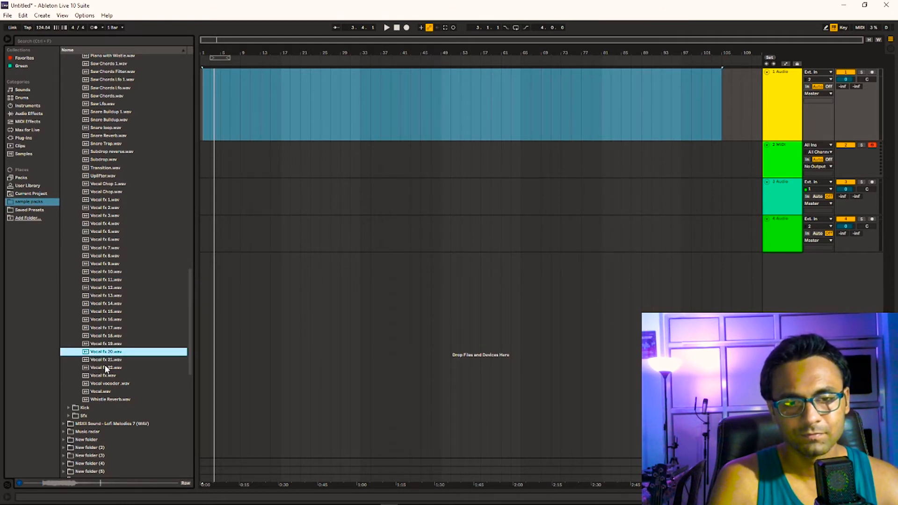
click(105, 375)
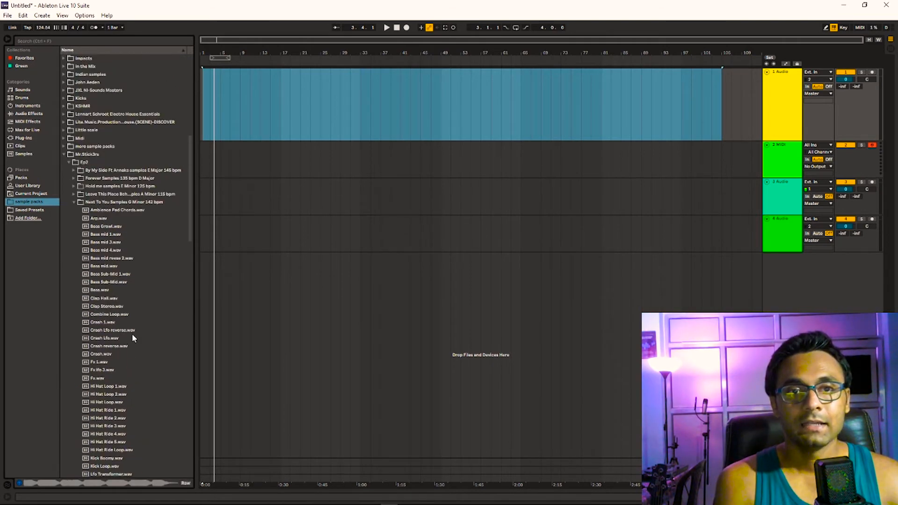
- Collapse the 'Next To You Samples G Minor 142 bpm' folder in the Browser
click(73, 202)
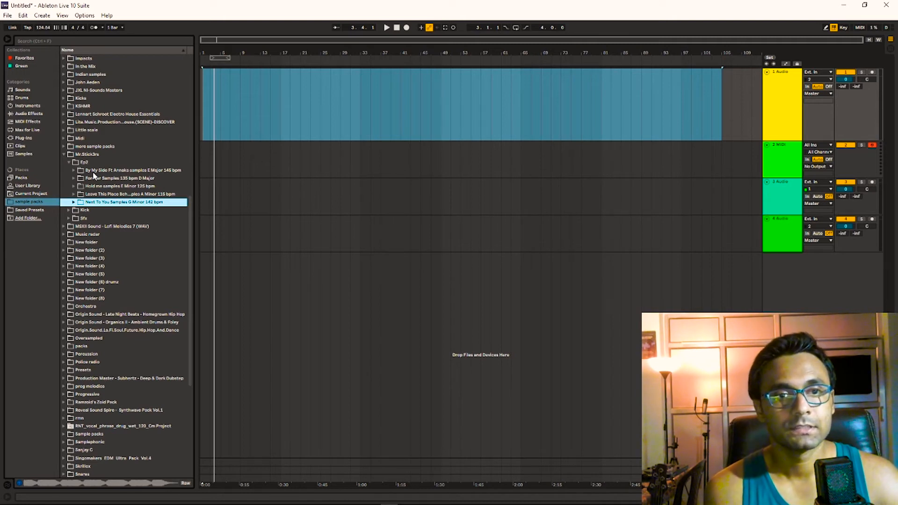
- Expand the By My Side folder and preview Acapella echo, Ambience melody, Bass, Clap Hall 3 and Clap reverse
click(68, 170)
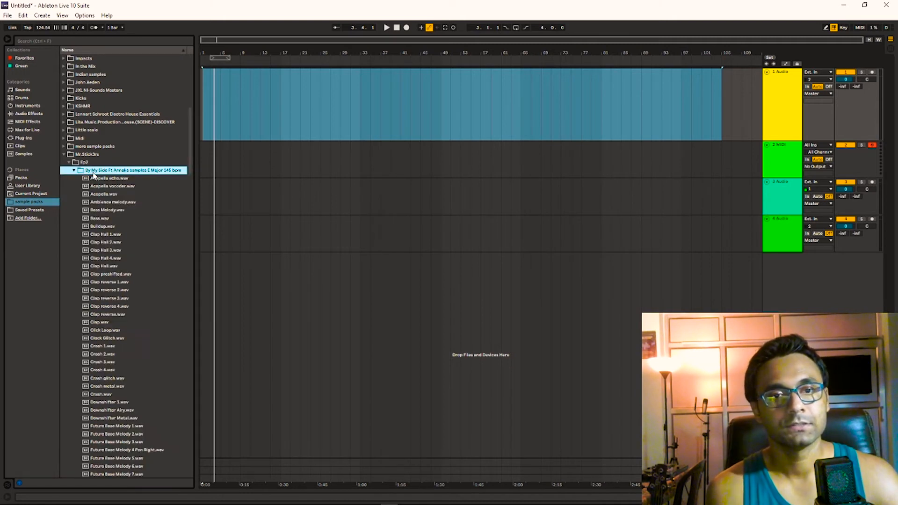
click(106, 178)
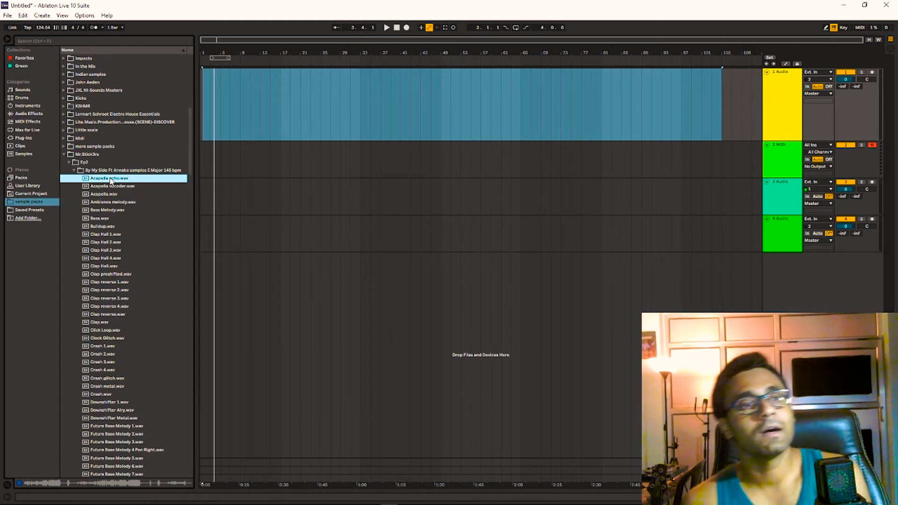
click(112, 202)
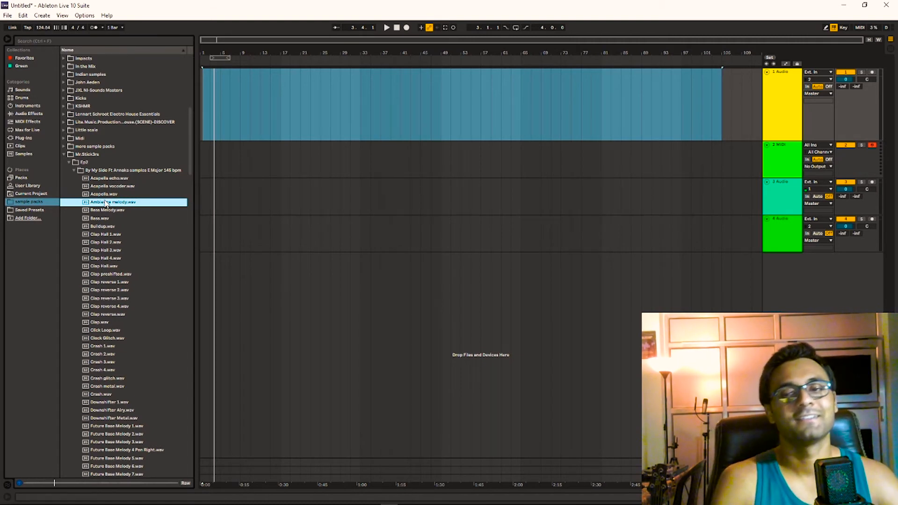
mouse_move(110, 212)
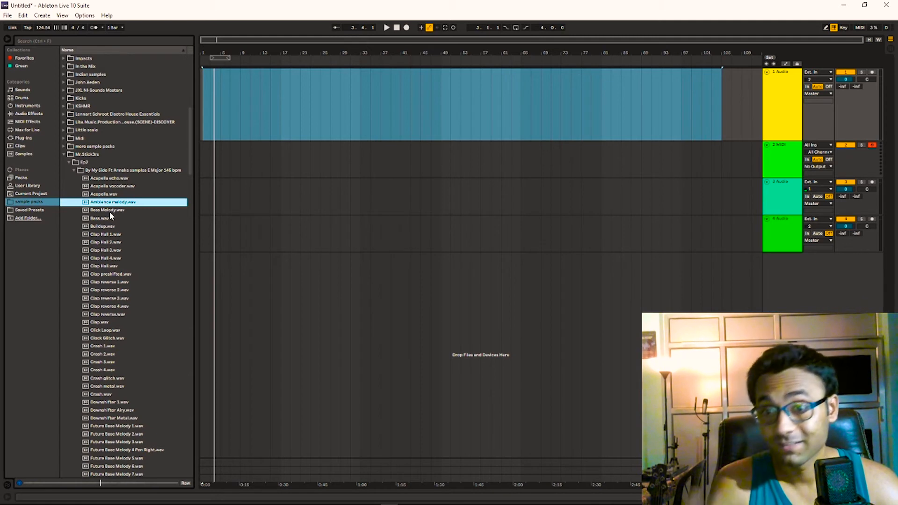
click(103, 219)
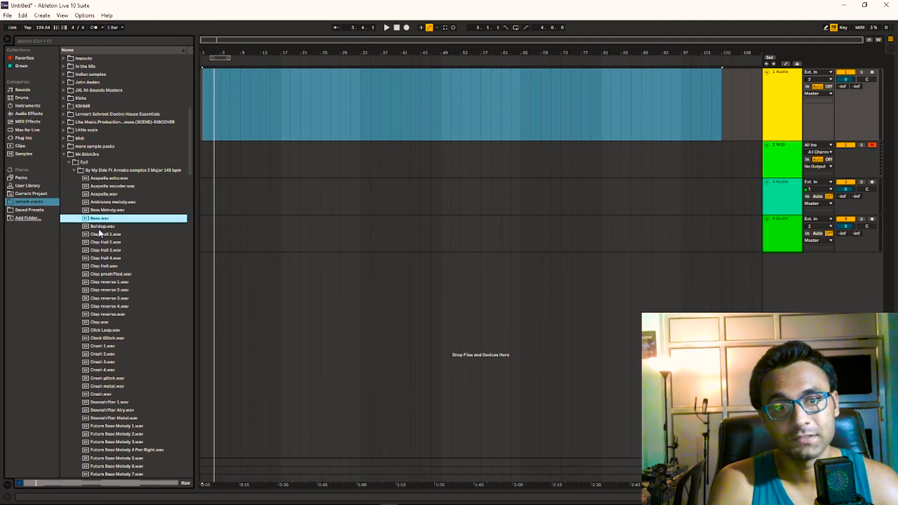
click(102, 227)
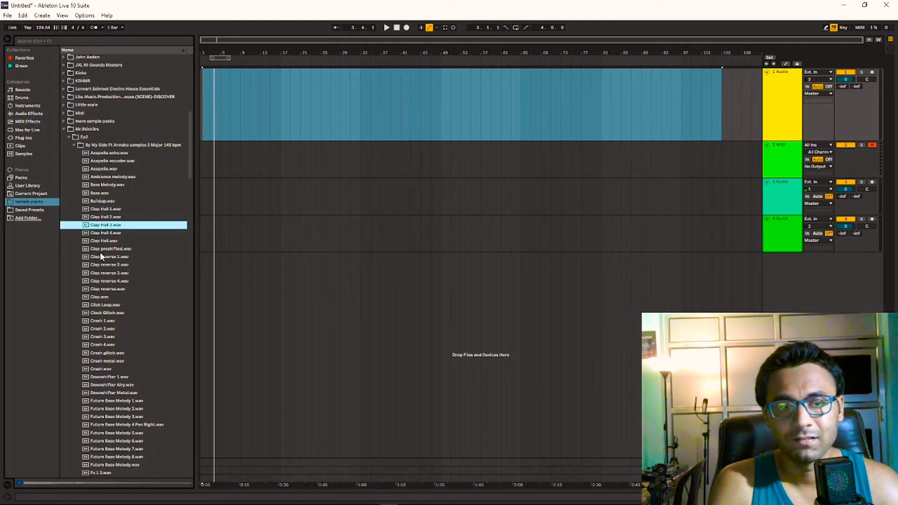
click(109, 289)
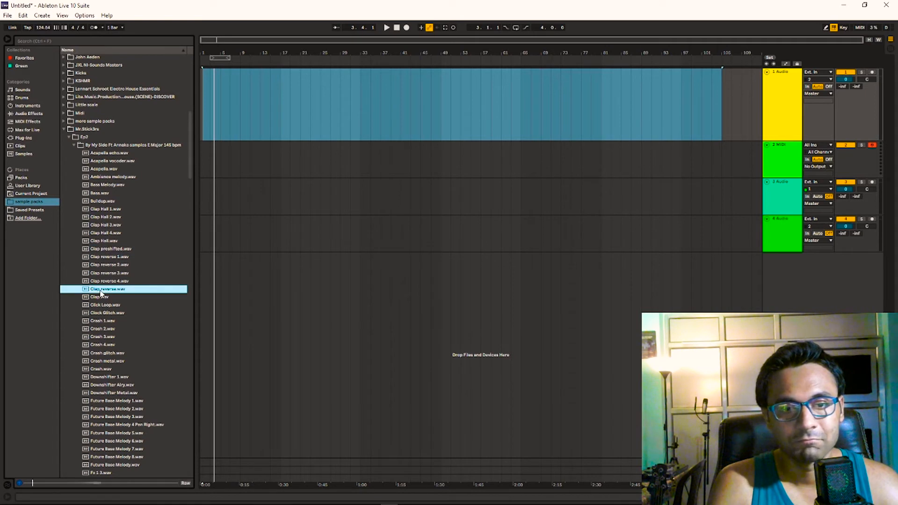
scroll(down, 3)
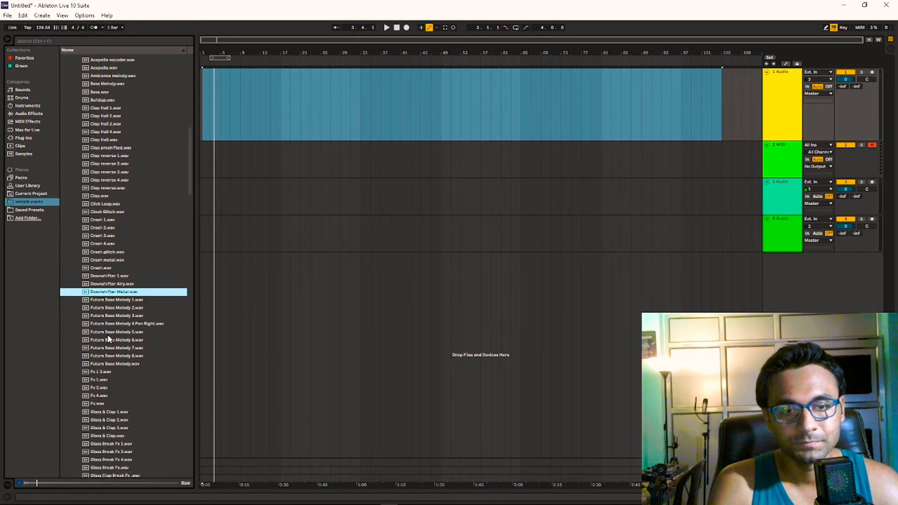
- Preview one of the Future Base Melody samples
click(117, 299)
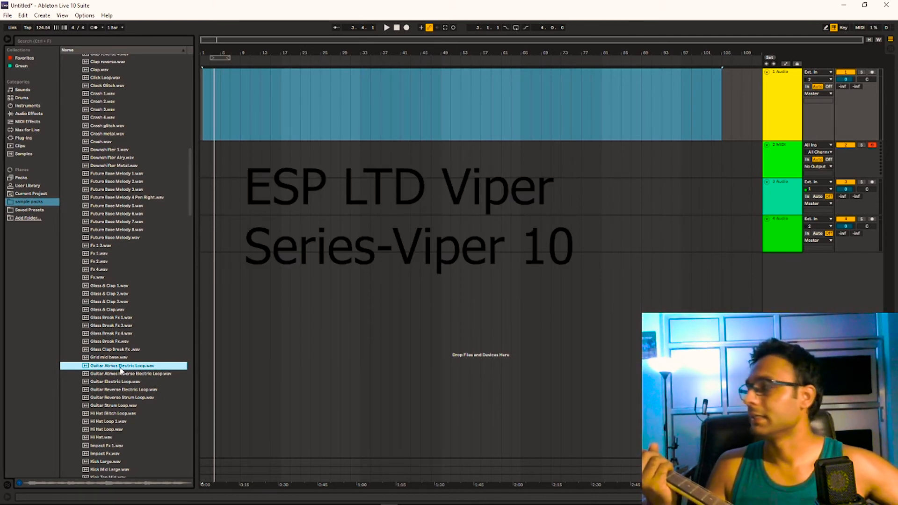
- Preview Melody 5 marimba, Piano Chords 1, Piano Chords, both Pluck delay melodies and Riser 2
scroll(down, 3)
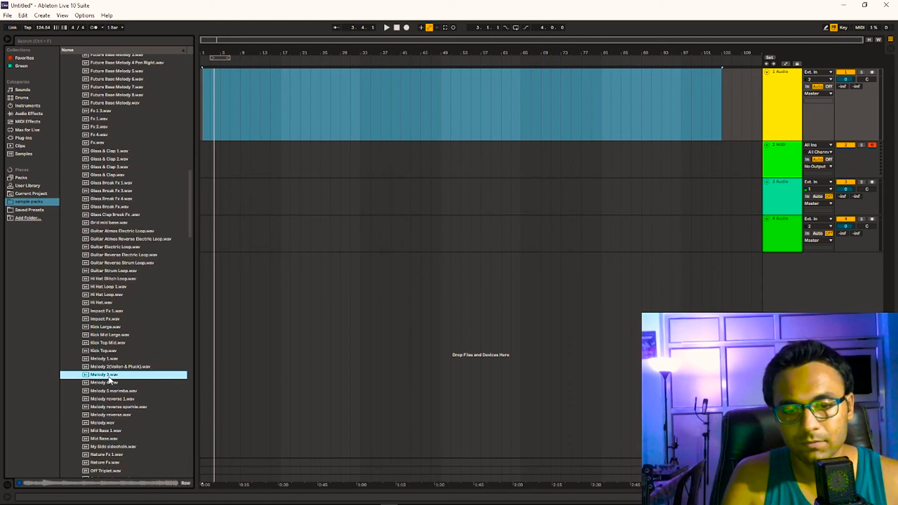
click(115, 390)
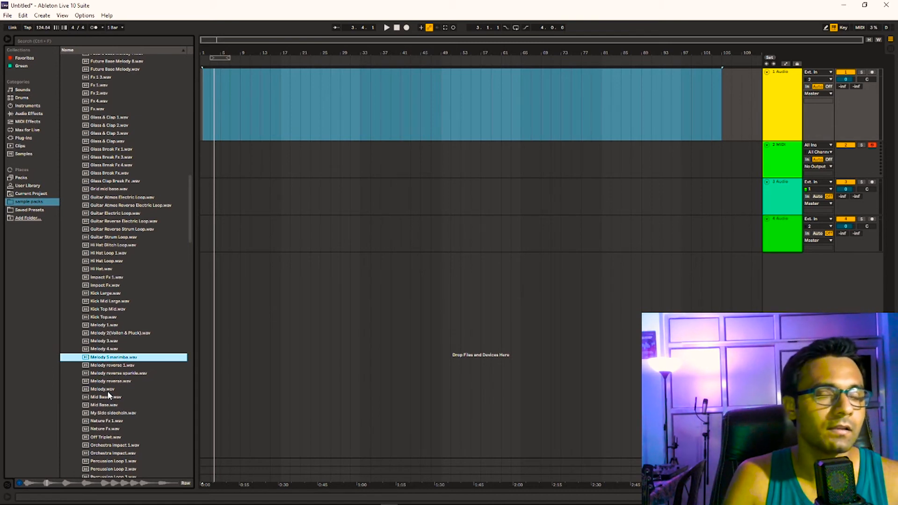
click(112, 365)
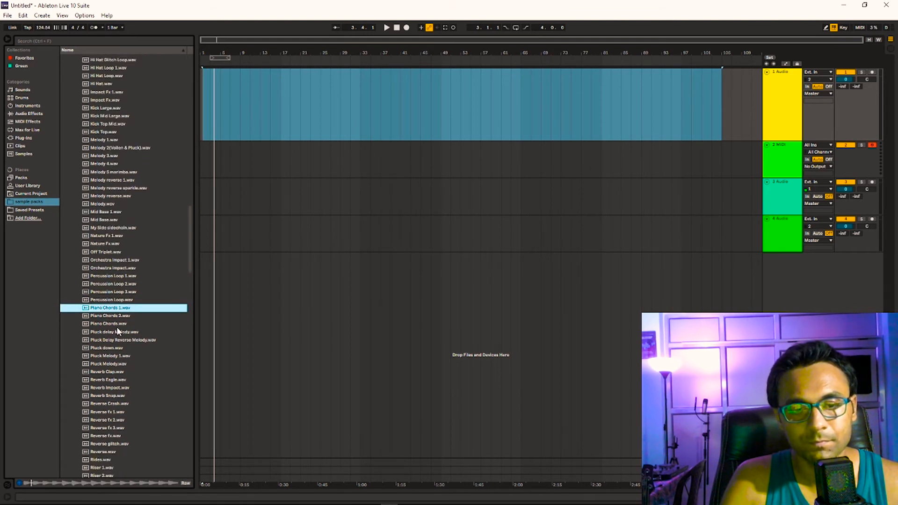
click(115, 324)
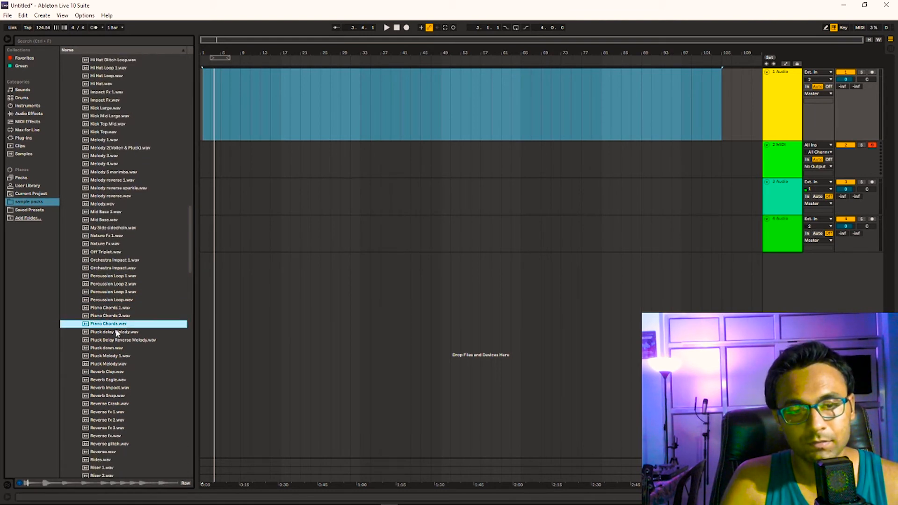
click(115, 331)
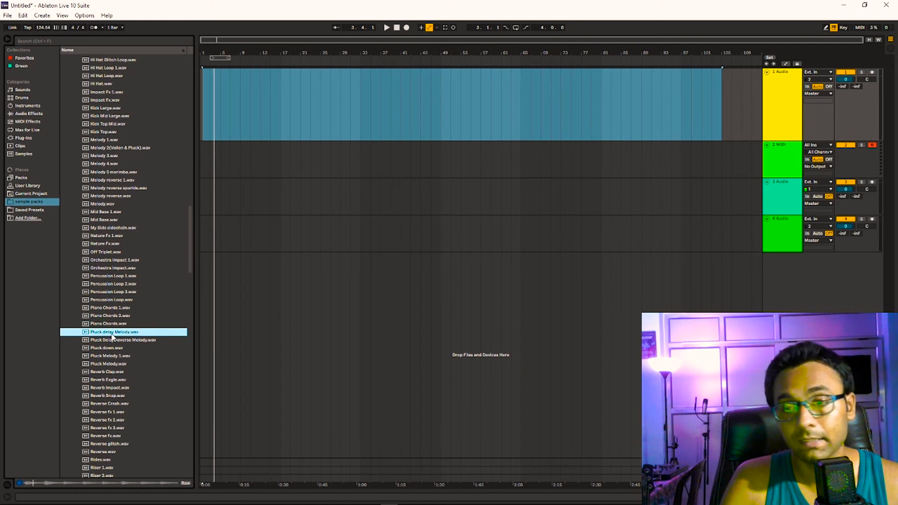
mouse_move(111, 339)
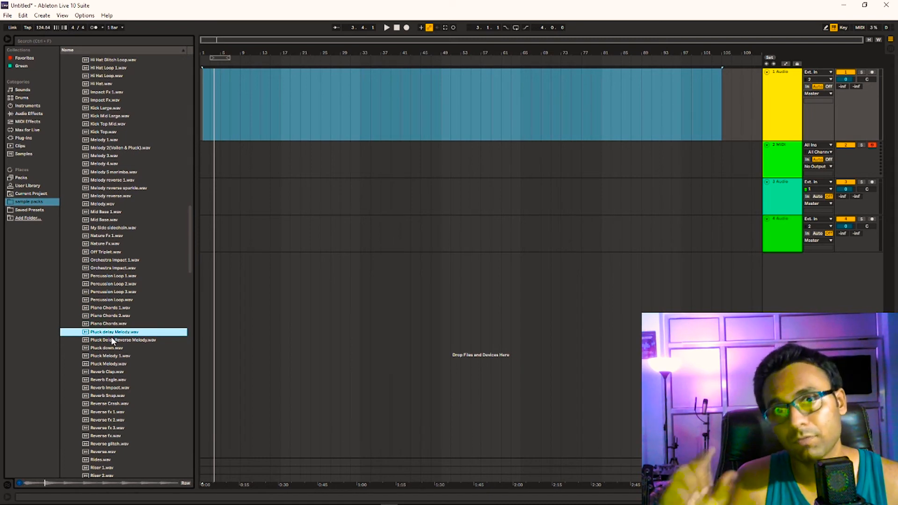
click(123, 340)
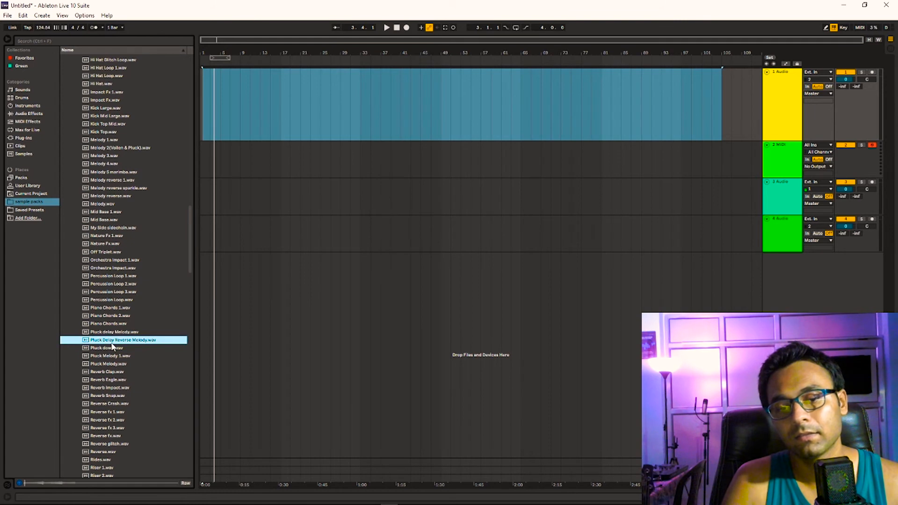
click(112, 348)
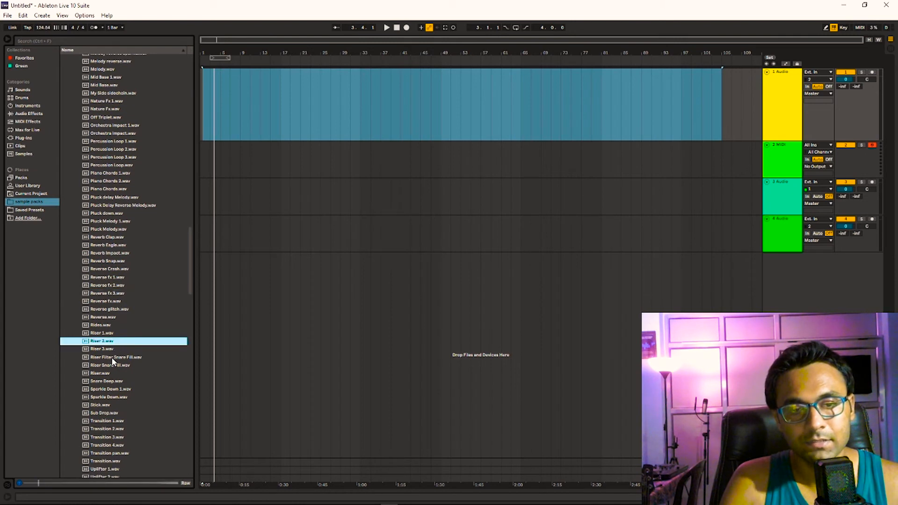
- Preview another riser sample in the By My Side folder
click(114, 357)
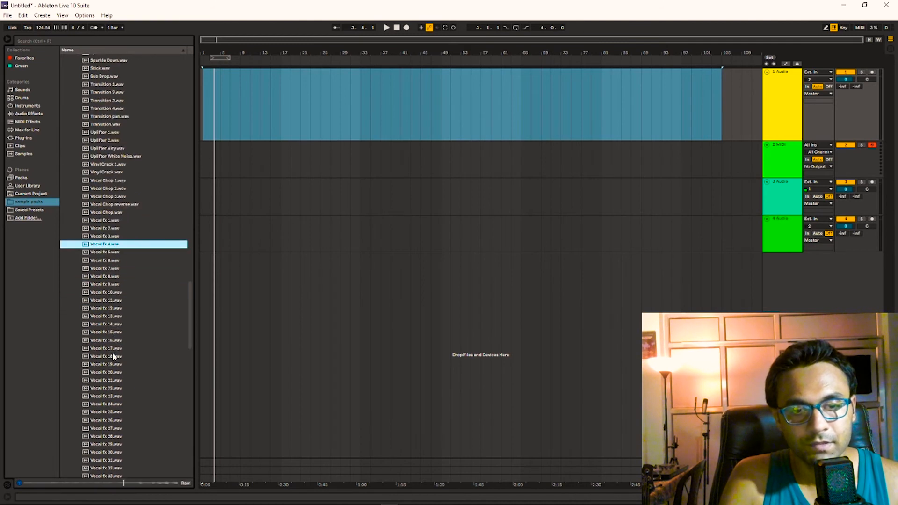
- Preview the Vocal fx 15, 17, 21, 24 and 28 samples
scroll(down, 3)
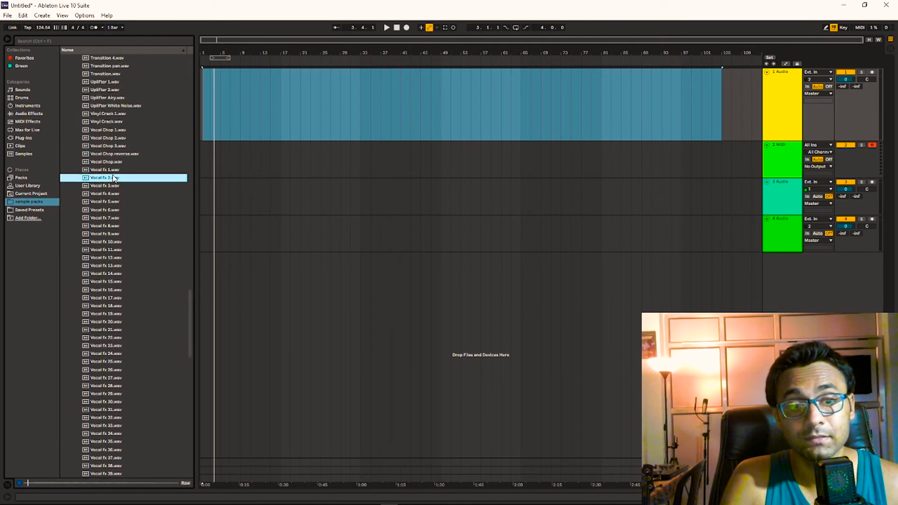
scroll(down, 3)
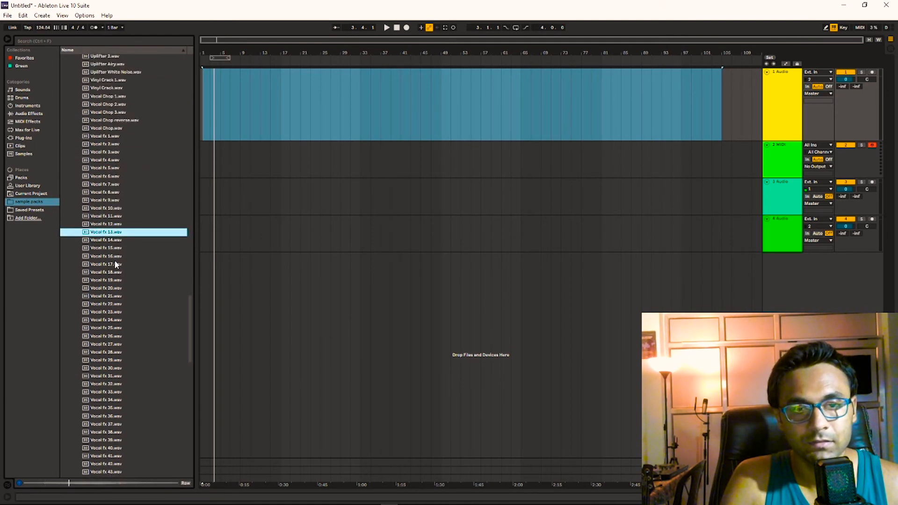
click(106, 247)
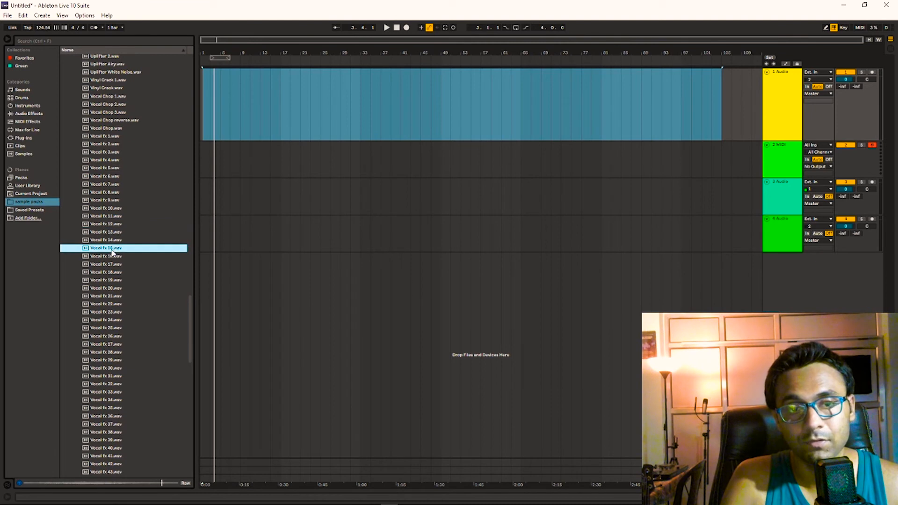
mouse_move(114, 270)
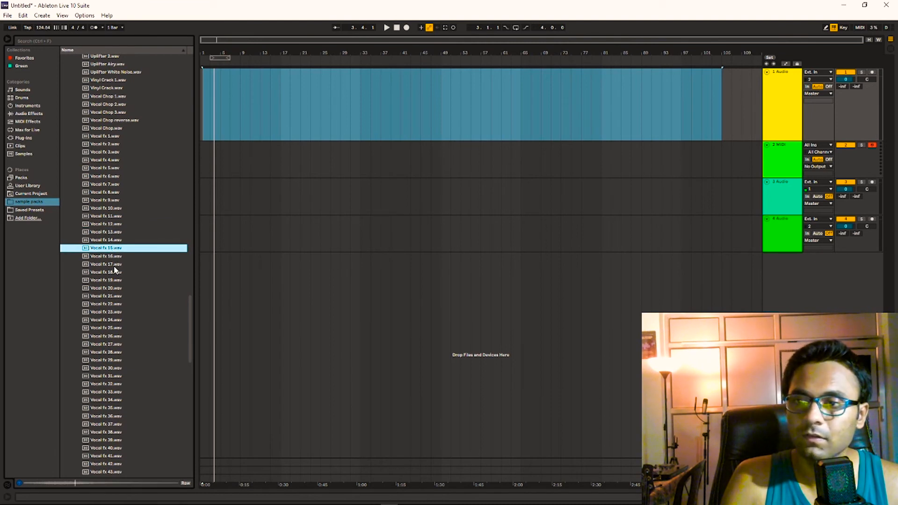
click(106, 264)
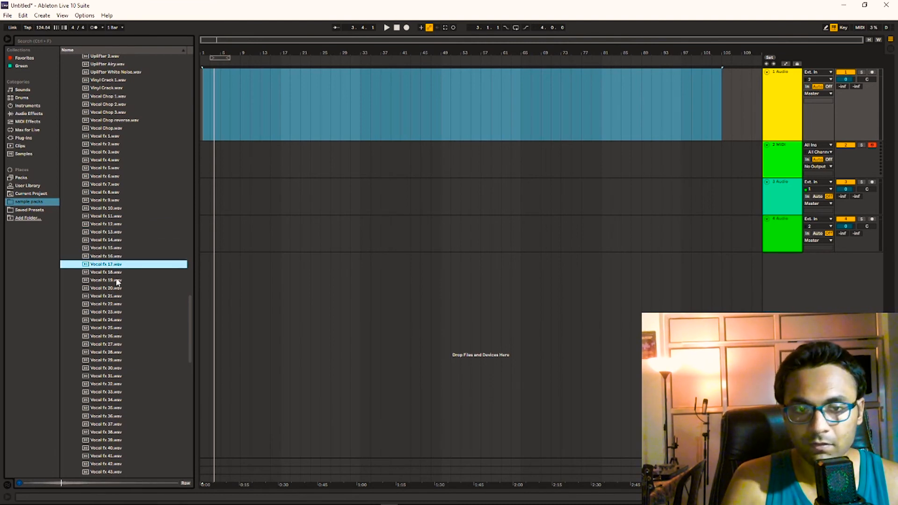
click(106, 296)
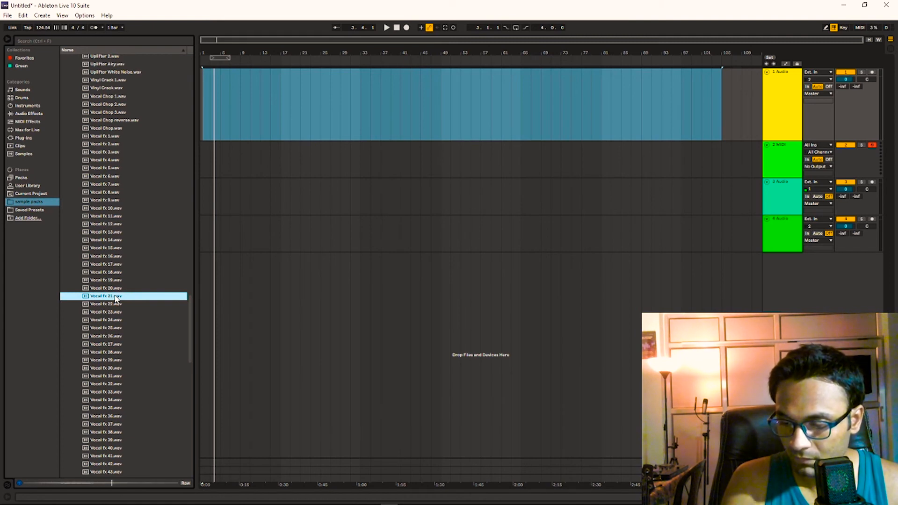
click(105, 320)
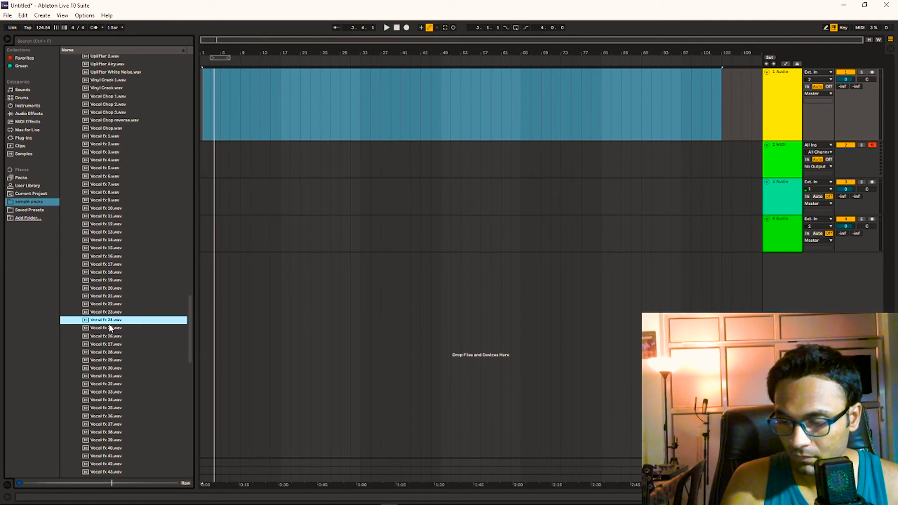
click(106, 352)
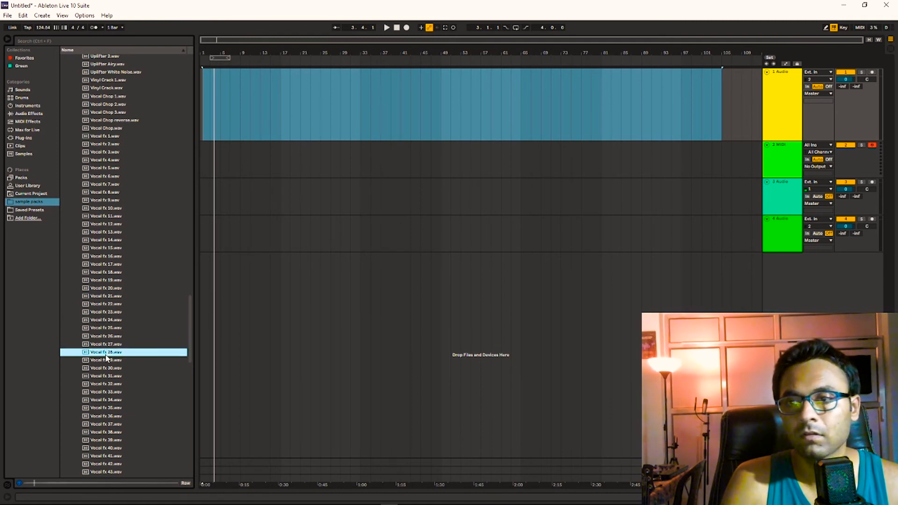
scroll(down, 3)
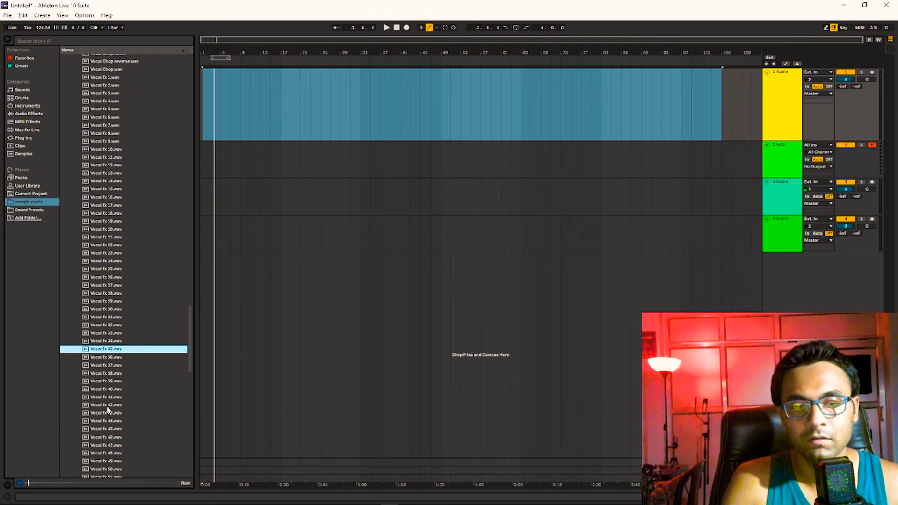
scroll(up, 3)
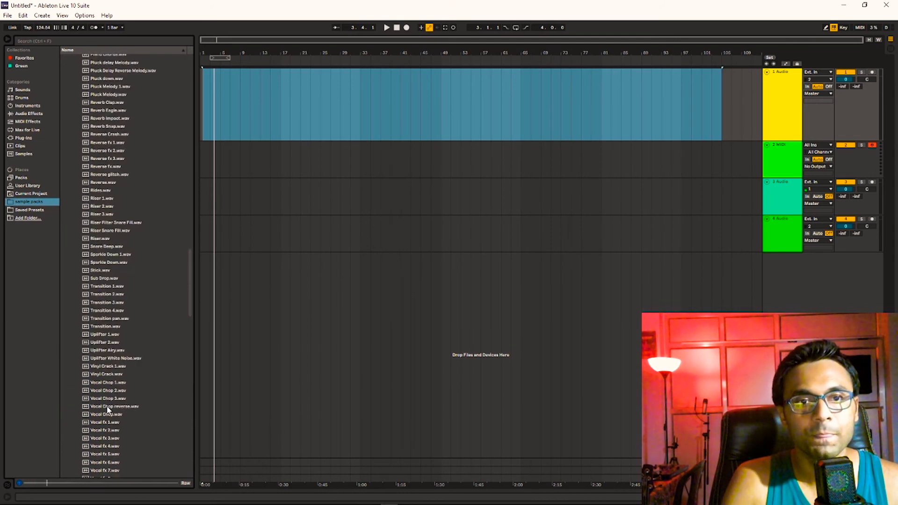